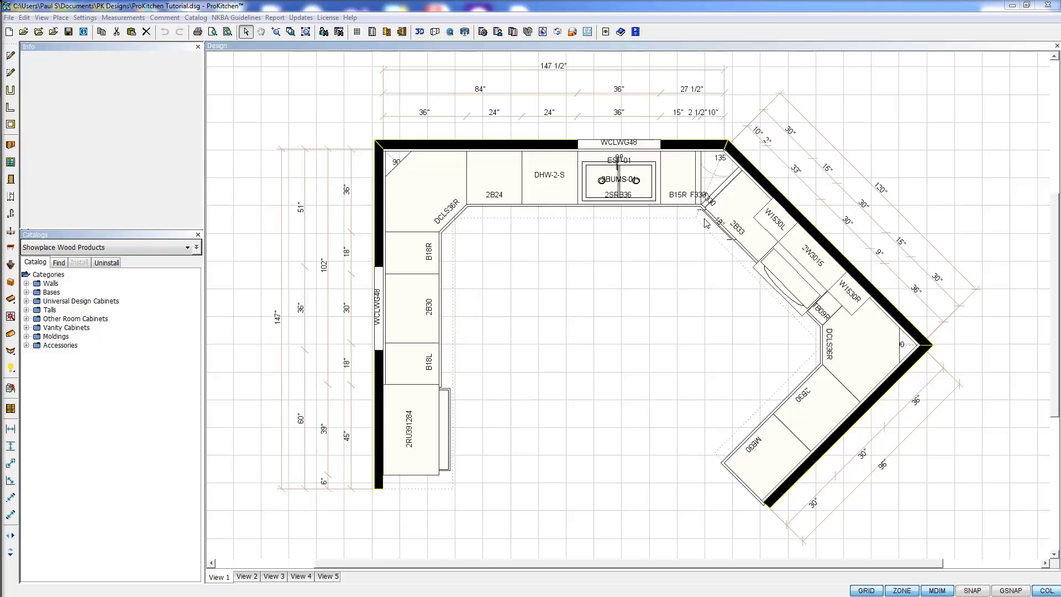
mouse_move(668, 257)
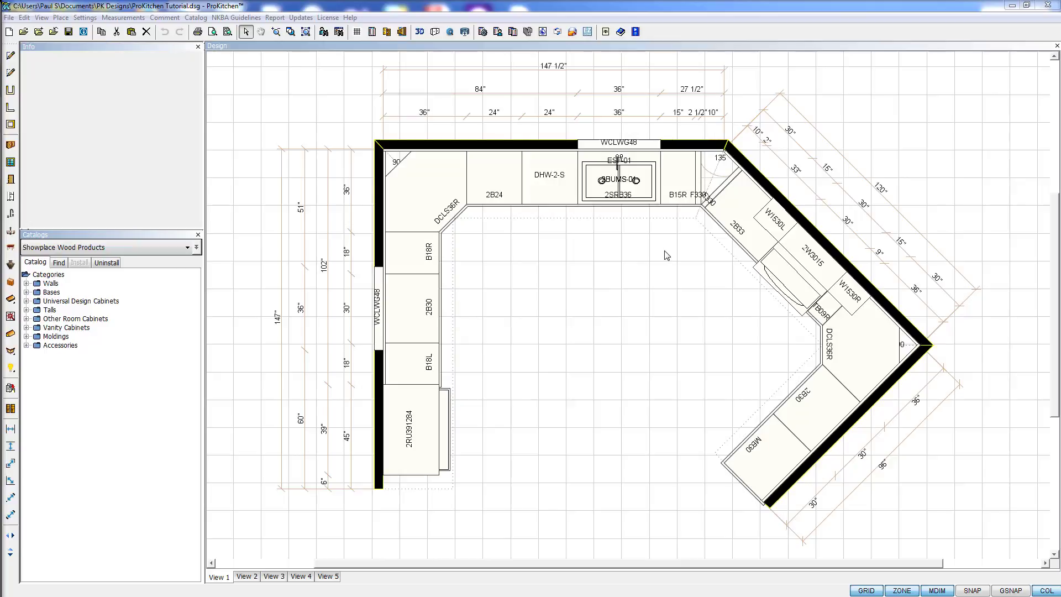
mouse_move(378, 237)
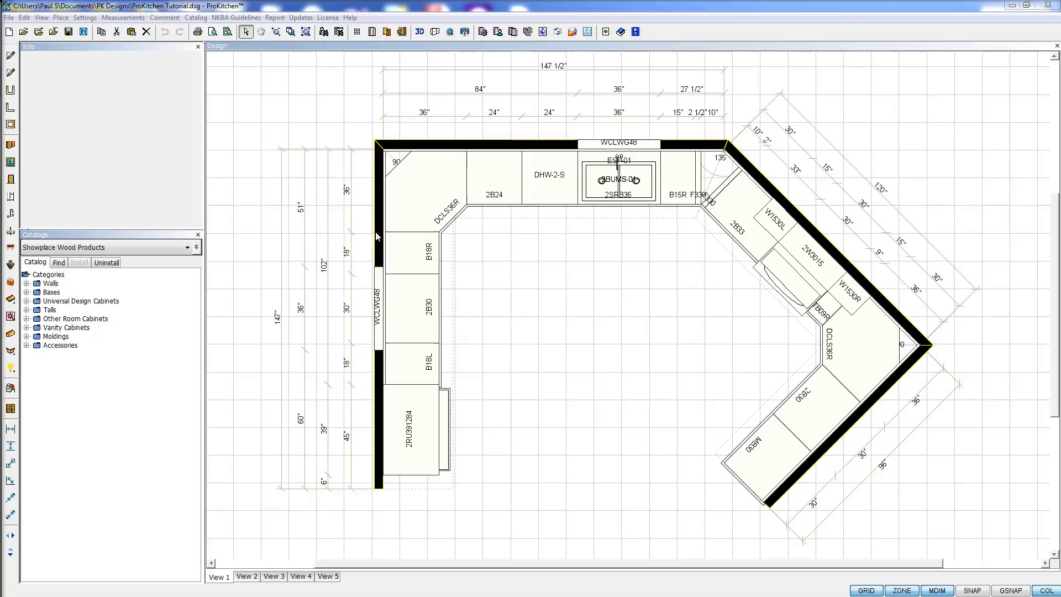
Step: Select the left kitchen wall containing the WCLWG48 window in the floor plan
left_click(379, 305)
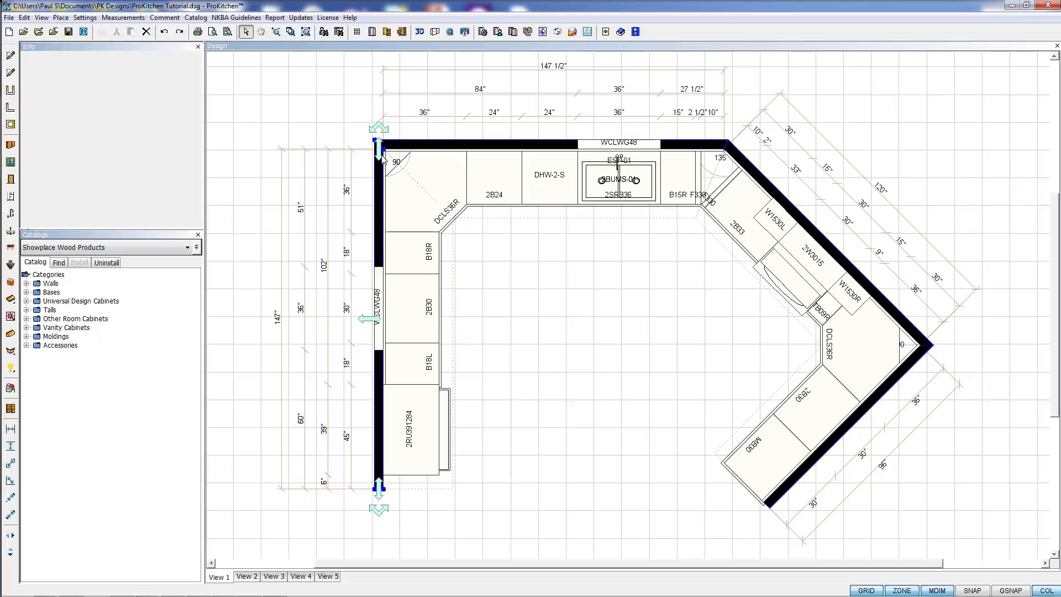
mouse_move(390, 143)
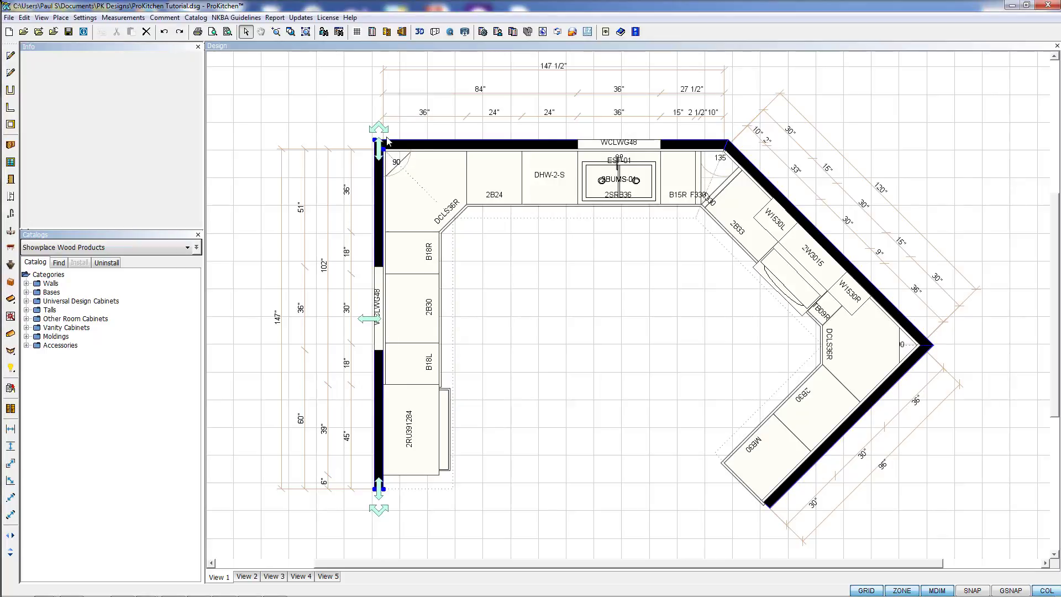
mouse_move(401, 32)
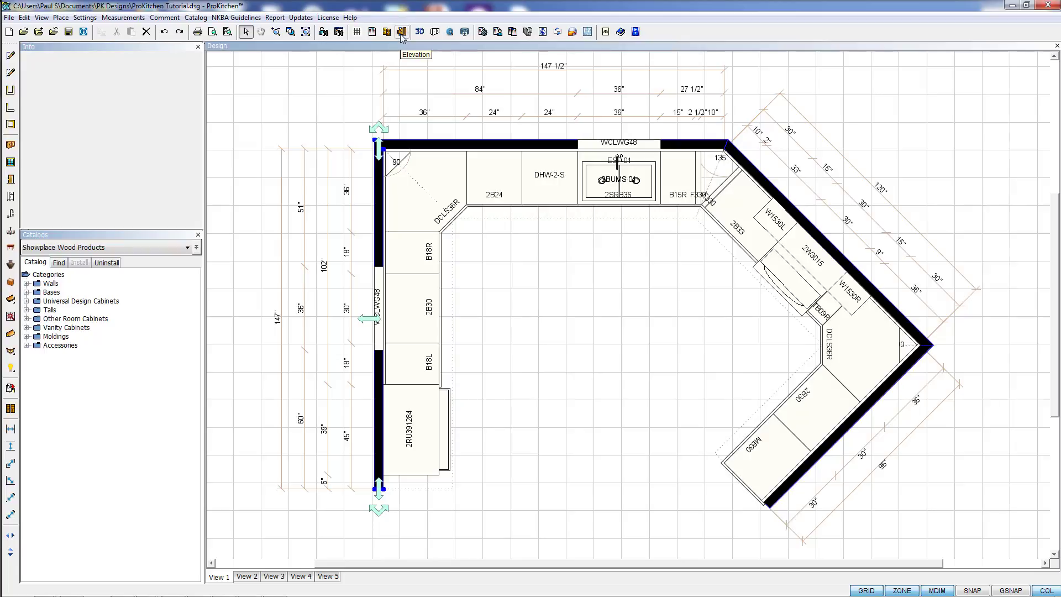
Step: Generate the selected wall's elevation and review the L1–L4 elevations, including refrigerator and range walls
left_click(401, 32)
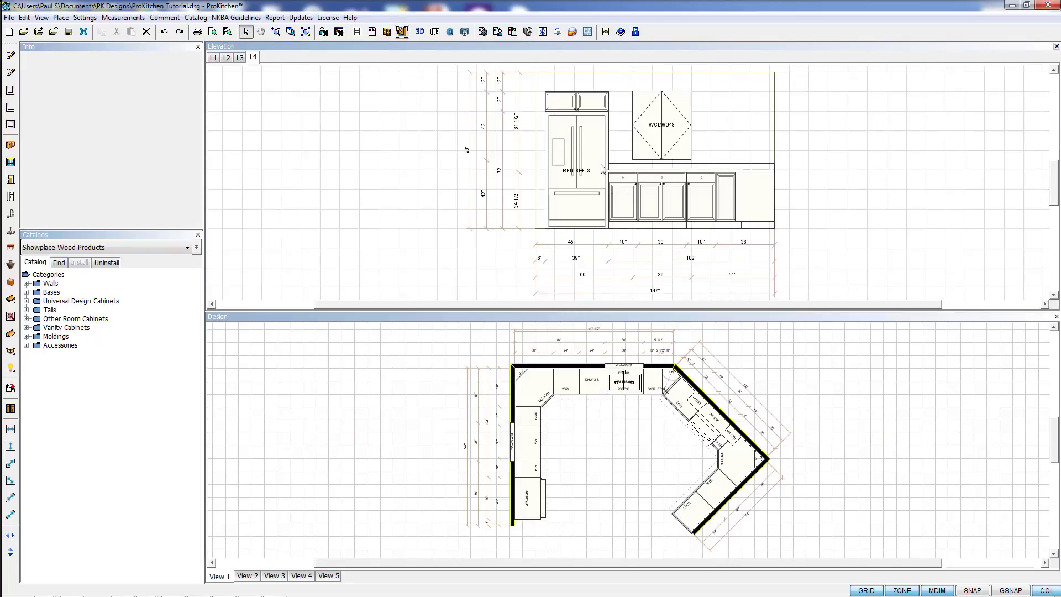
left_click(239, 56)
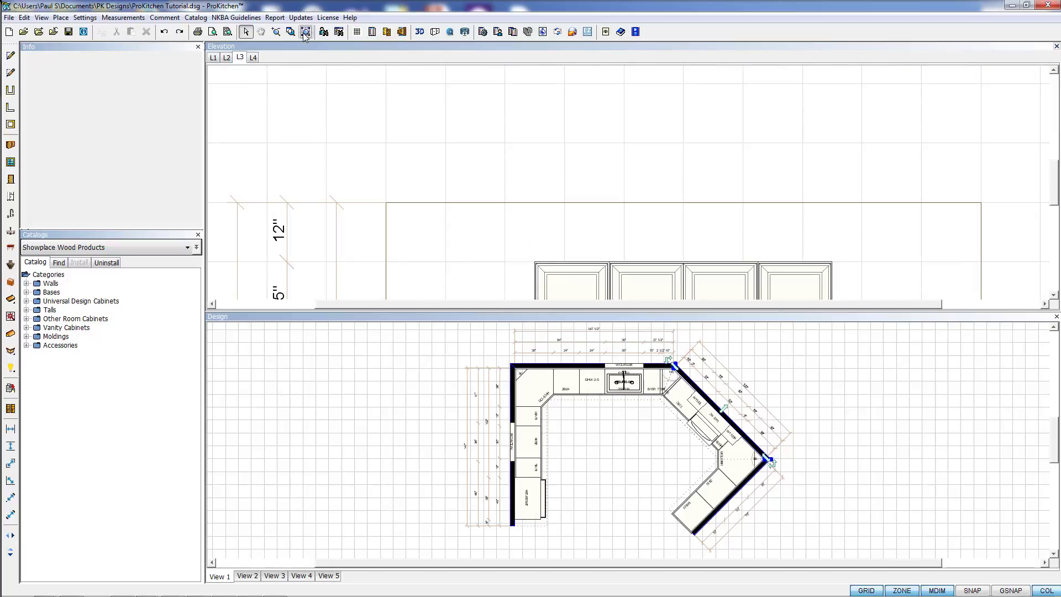
left_click(226, 57)
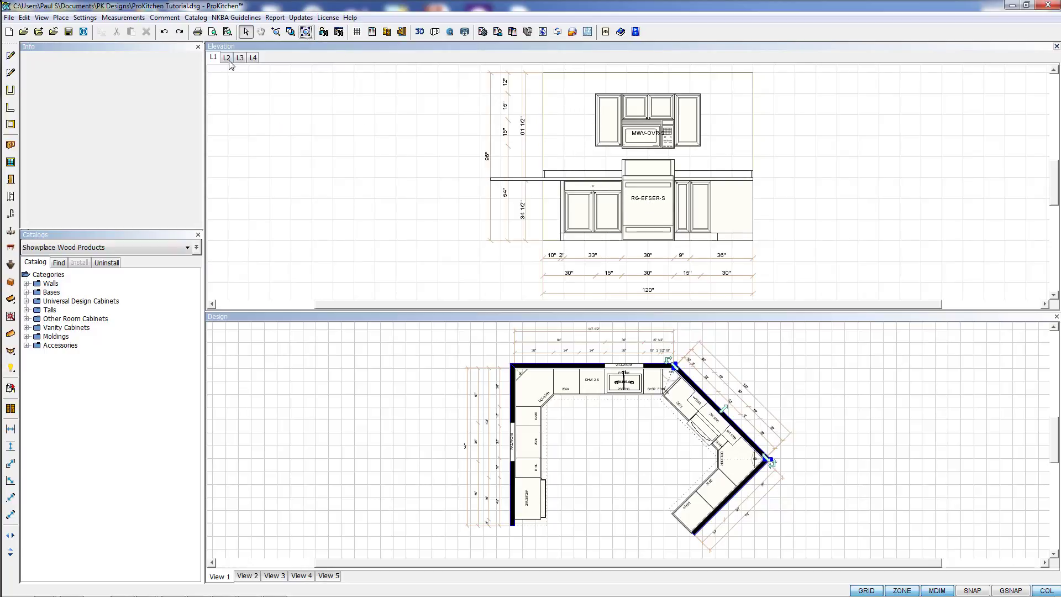
left_click(226, 56)
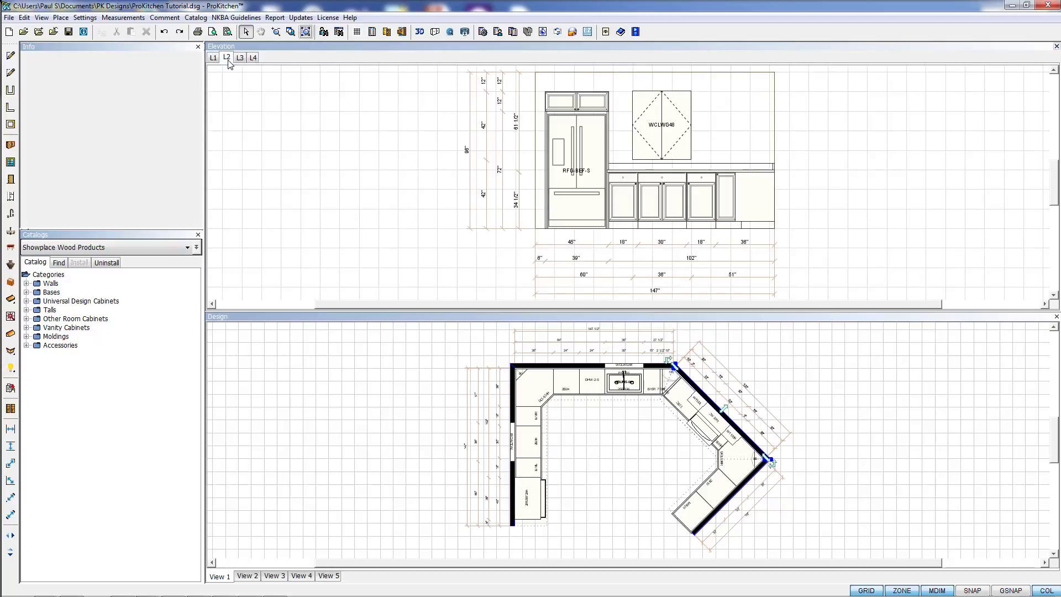
left_click(240, 56)
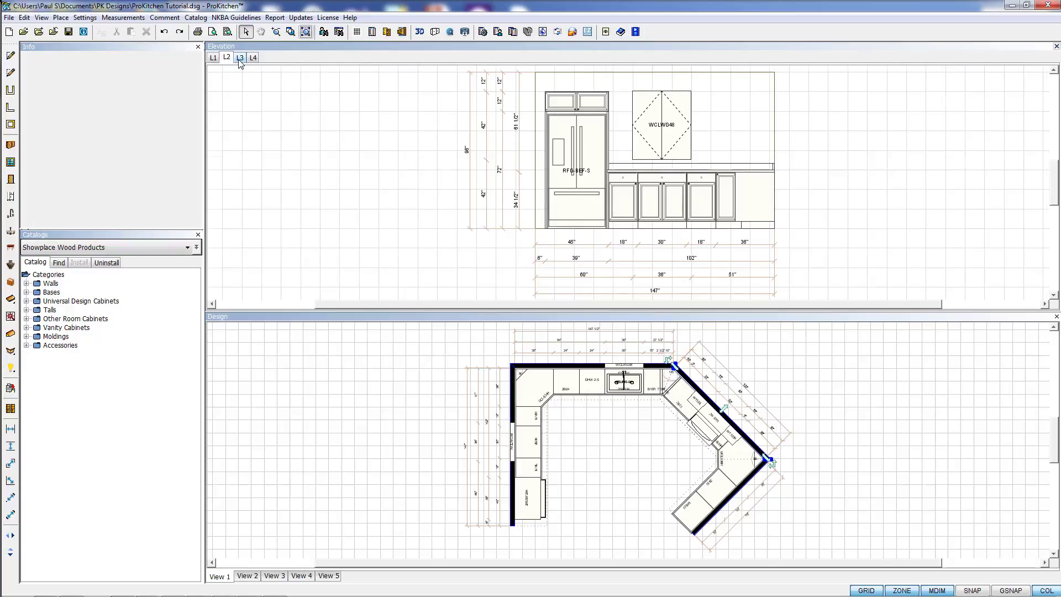
left_click(240, 56)
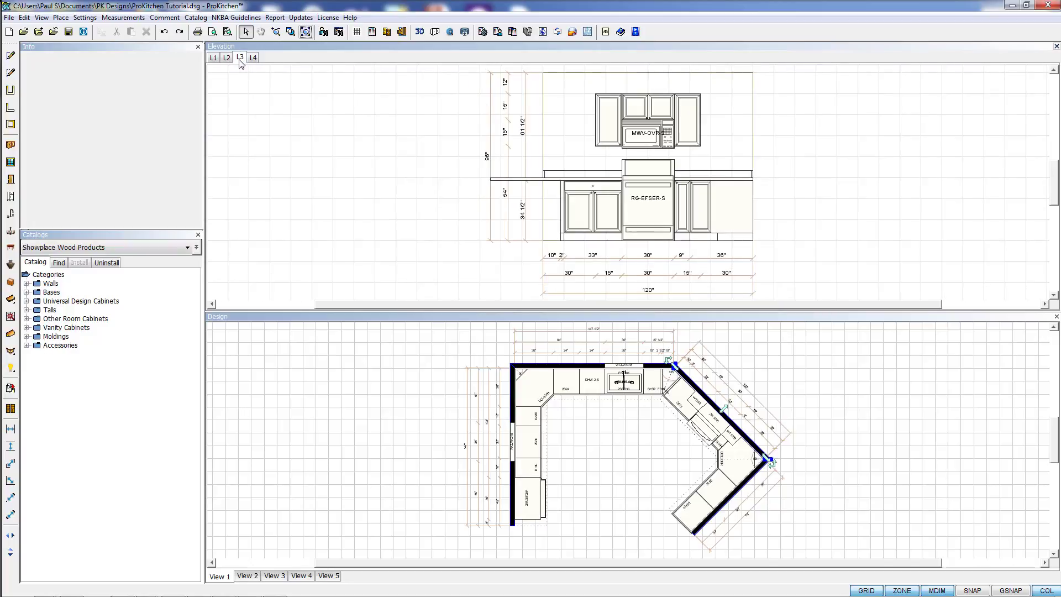
left_click(252, 57)
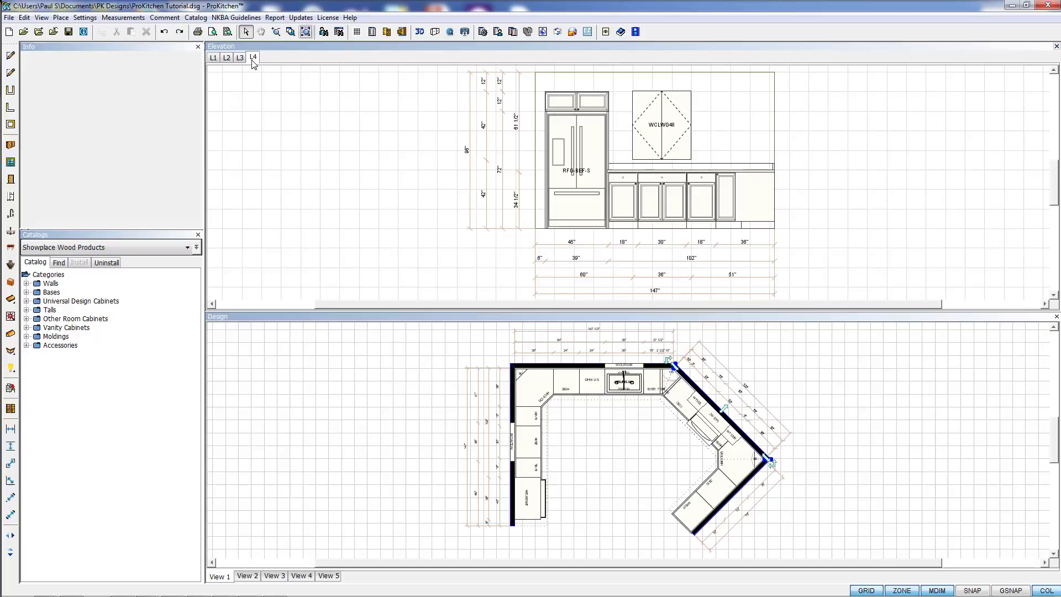
mouse_move(270, 64)
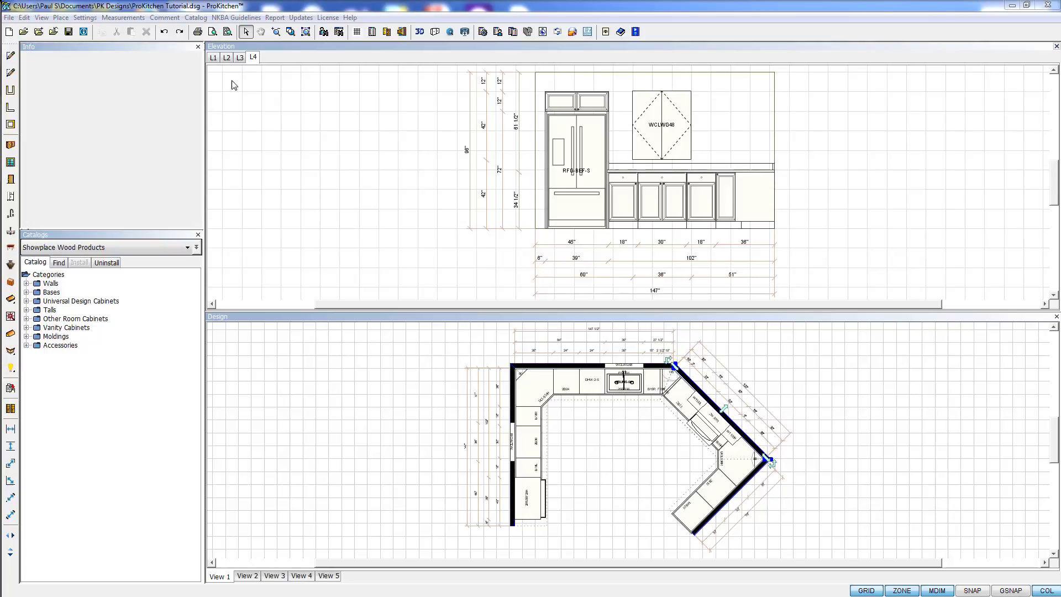
mouse_move(194, 83)
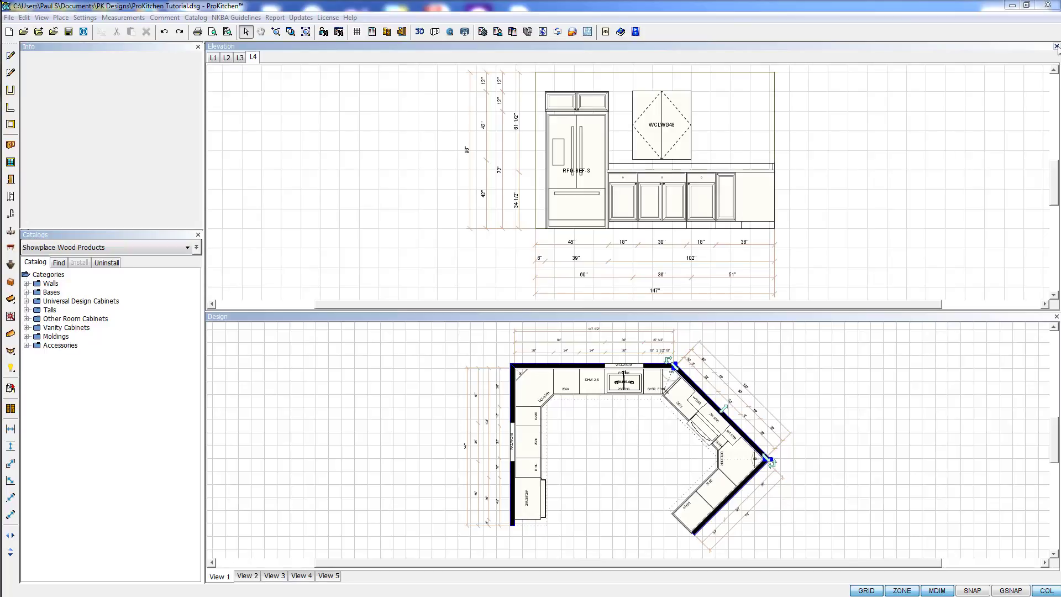
mouse_move(580, 385)
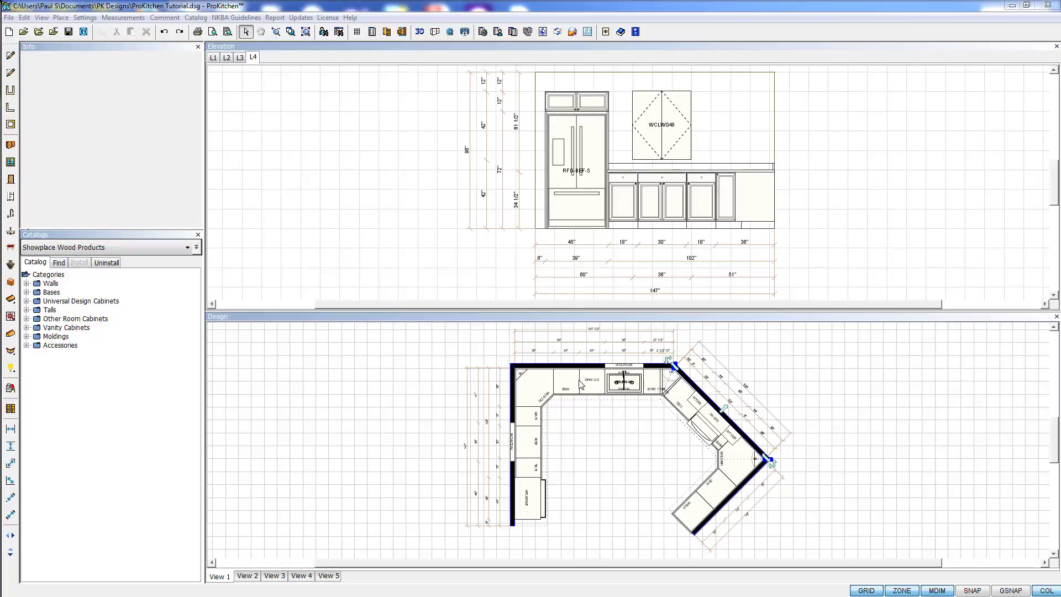
mouse_move(554, 372)
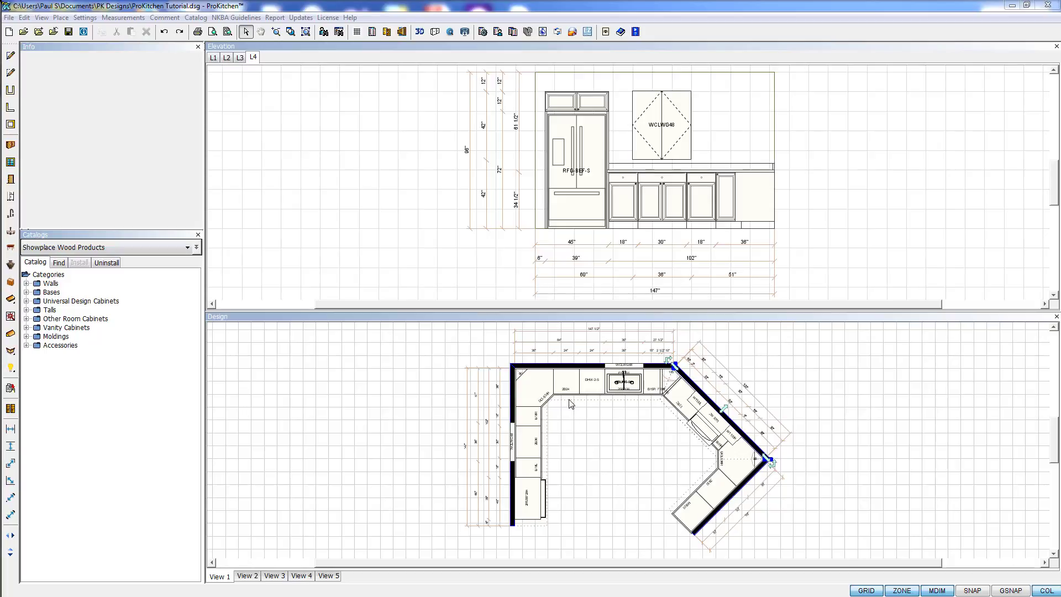
Step: Add an inside elevation of Wall #2 (sink wall) as elevation tab L5
right_click(571, 367)
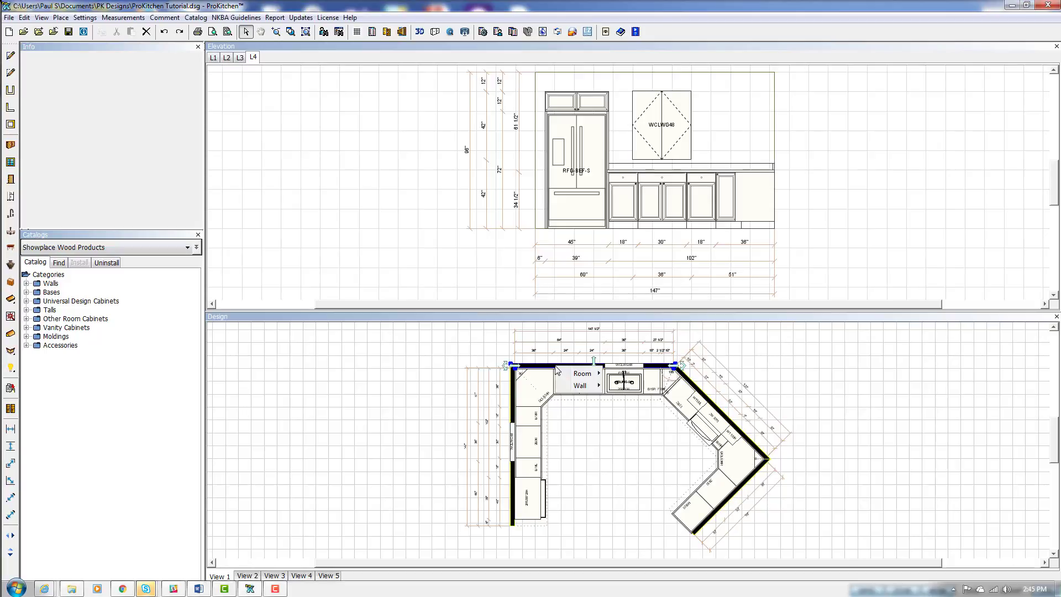
left_click(580, 385)
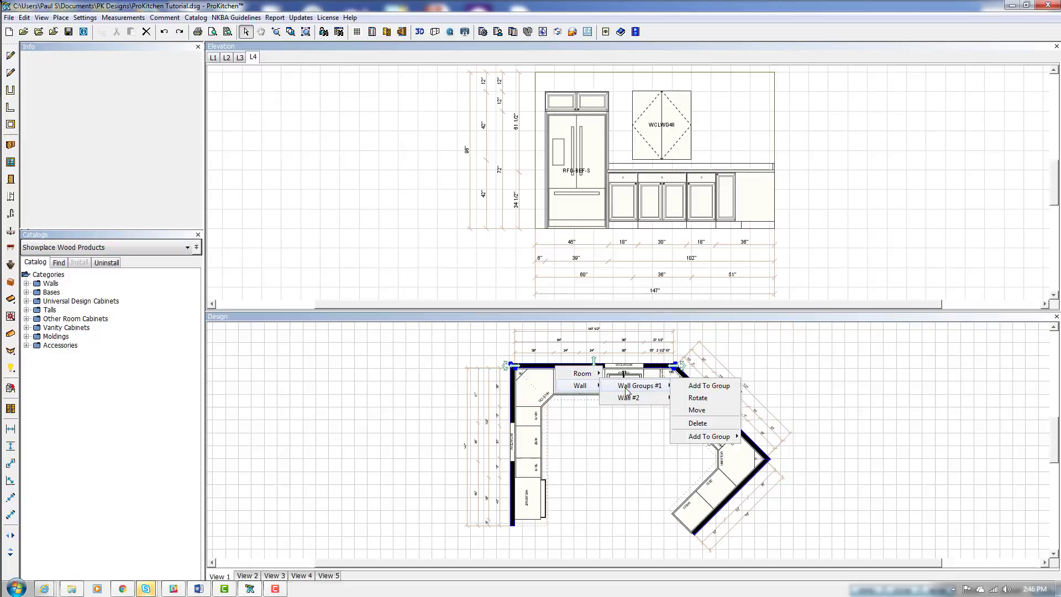
mouse_move(628, 397)
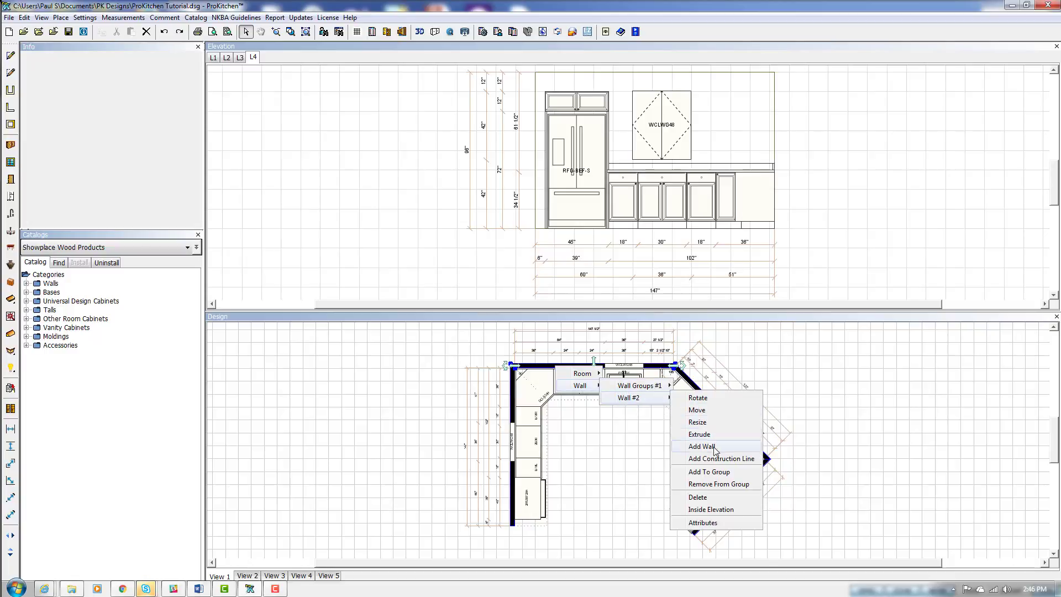
mouse_move(712, 508)
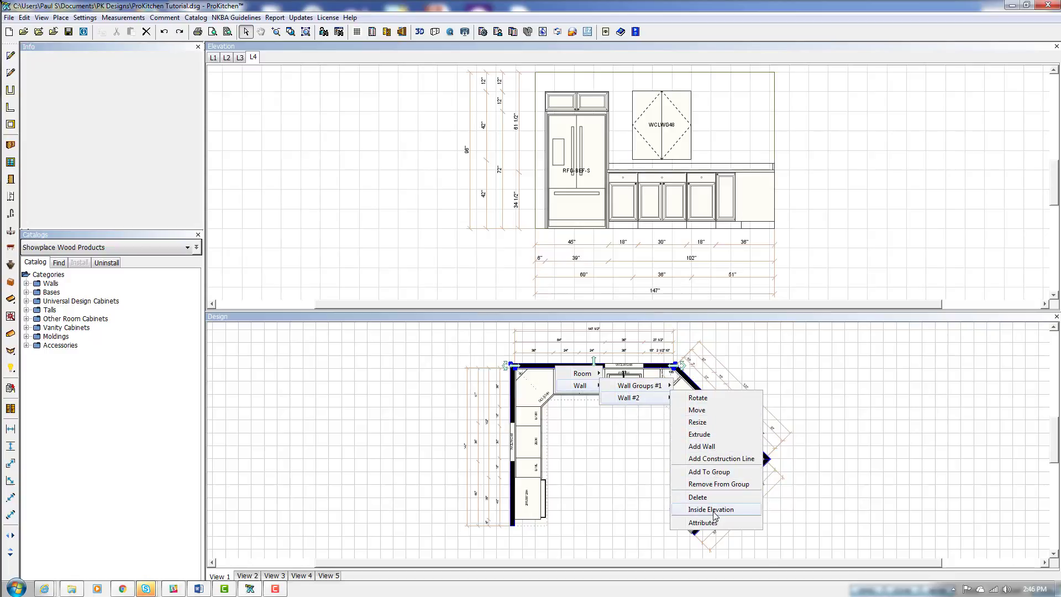
left_click(711, 509)
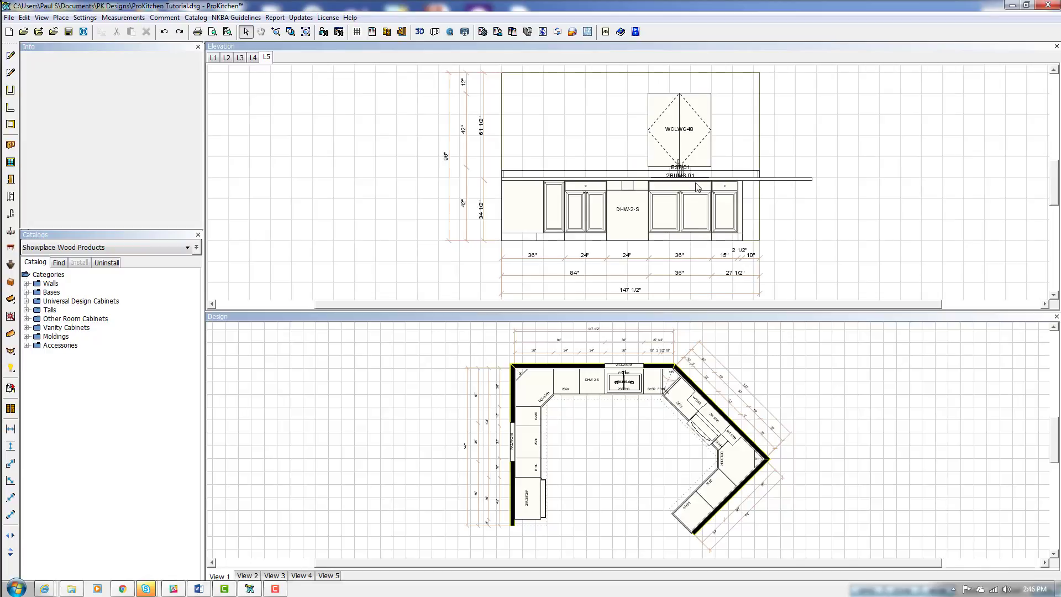
left_click(252, 56)
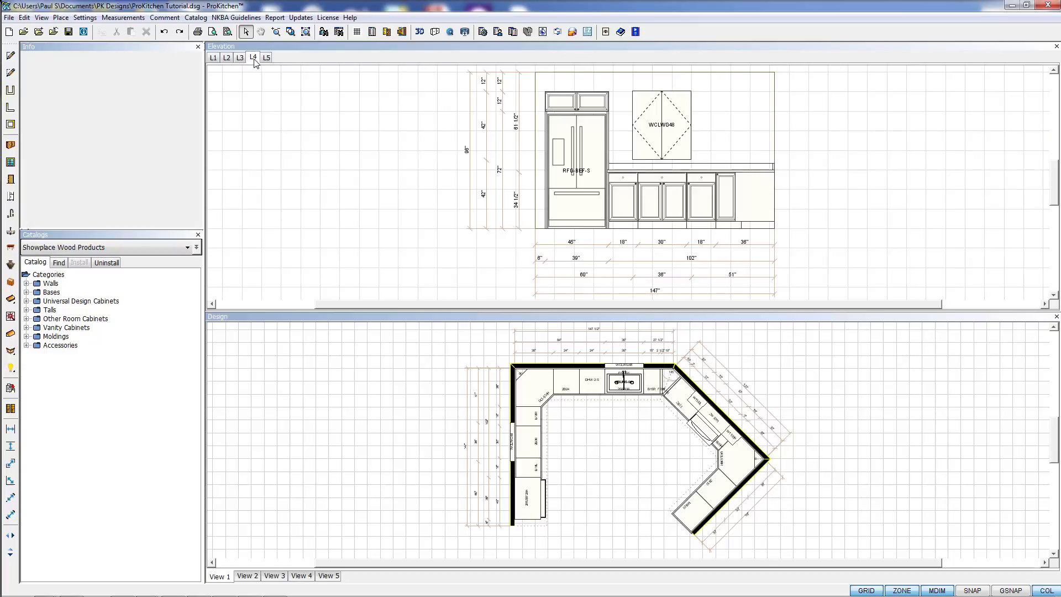
Step: Delete the duplicate L3 elevation tab
right_click(252, 56)
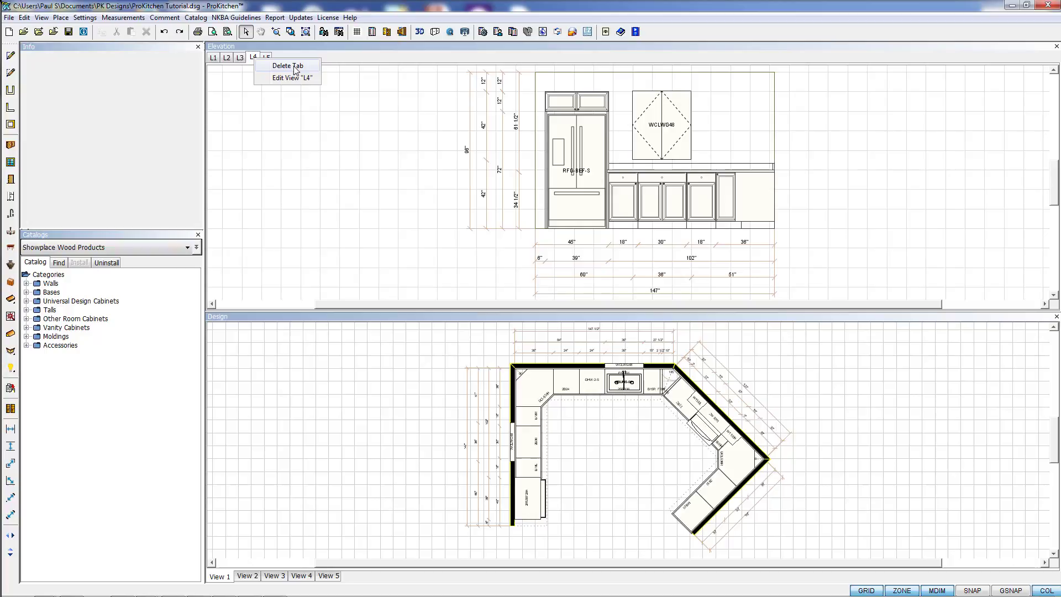
mouse_move(293, 77)
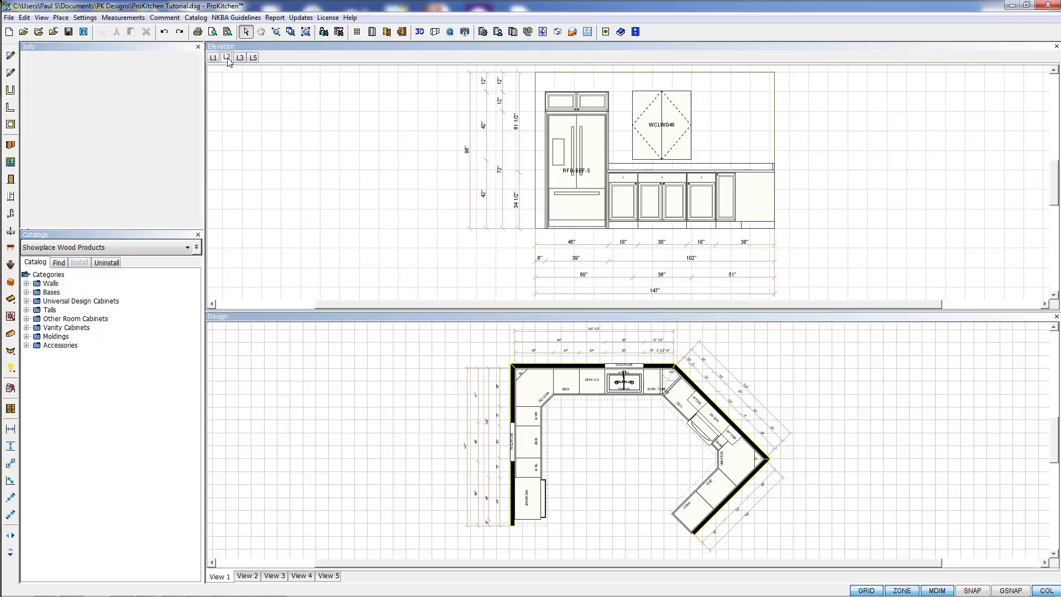
left_click(214, 56)
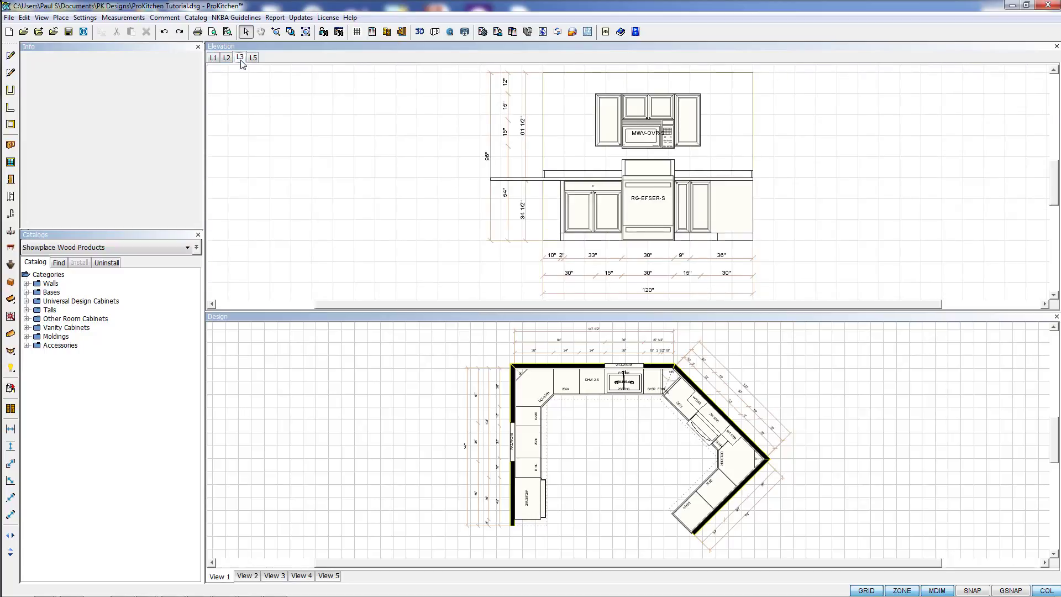
left_click(226, 56)
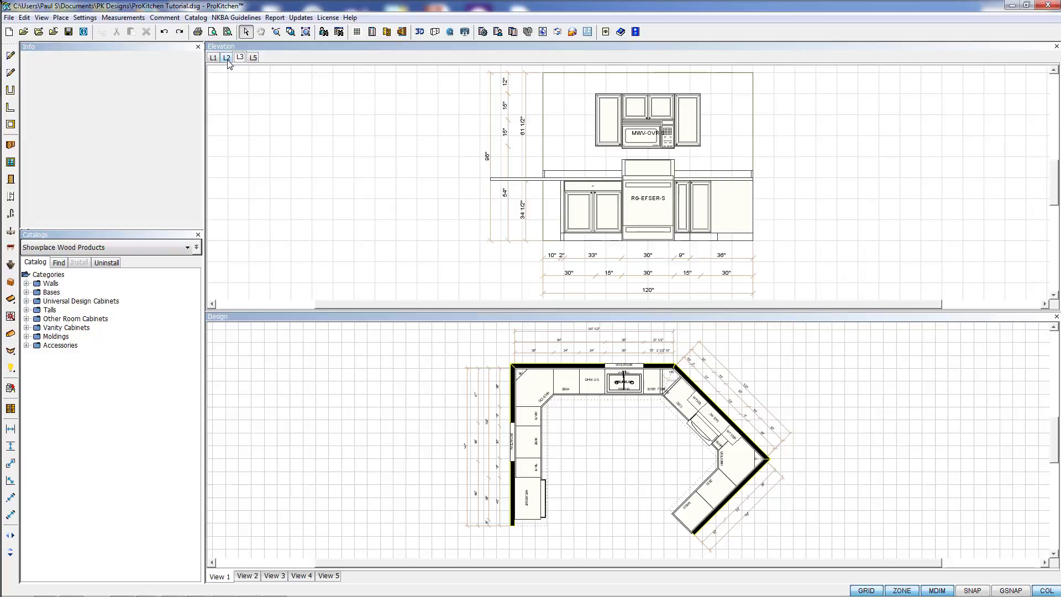
right_click(240, 57)
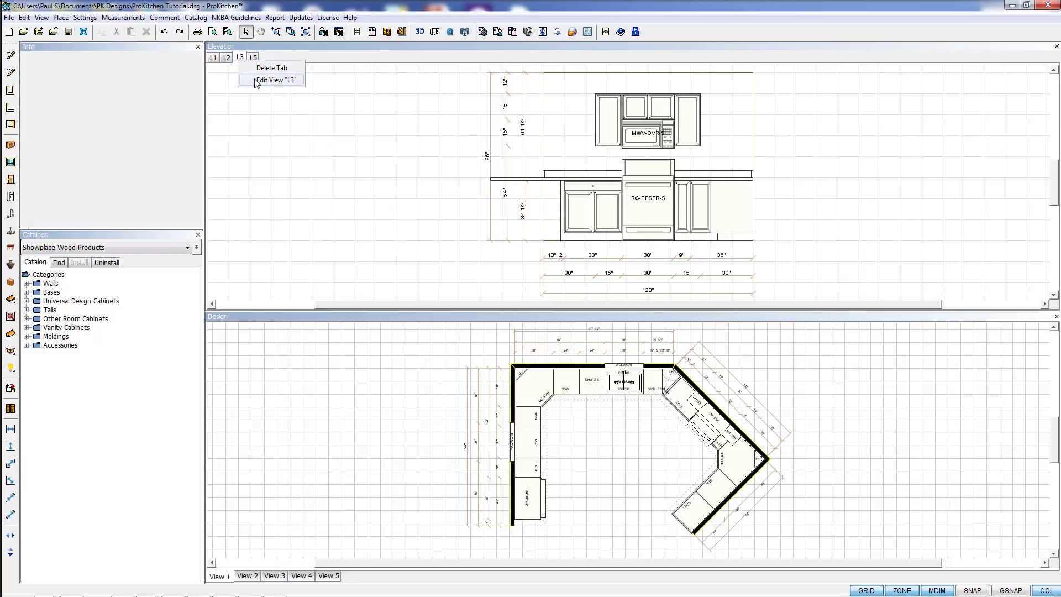
left_click(272, 68)
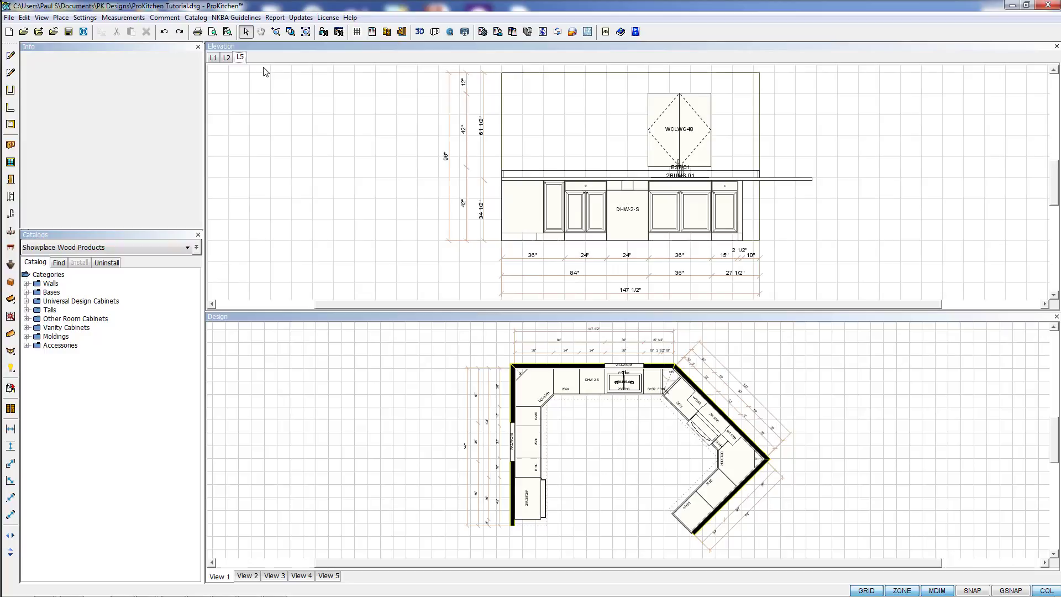
Step: Review the remaining L1 stove, L2 refrigerator and L5 sink elevations
left_click(213, 56)
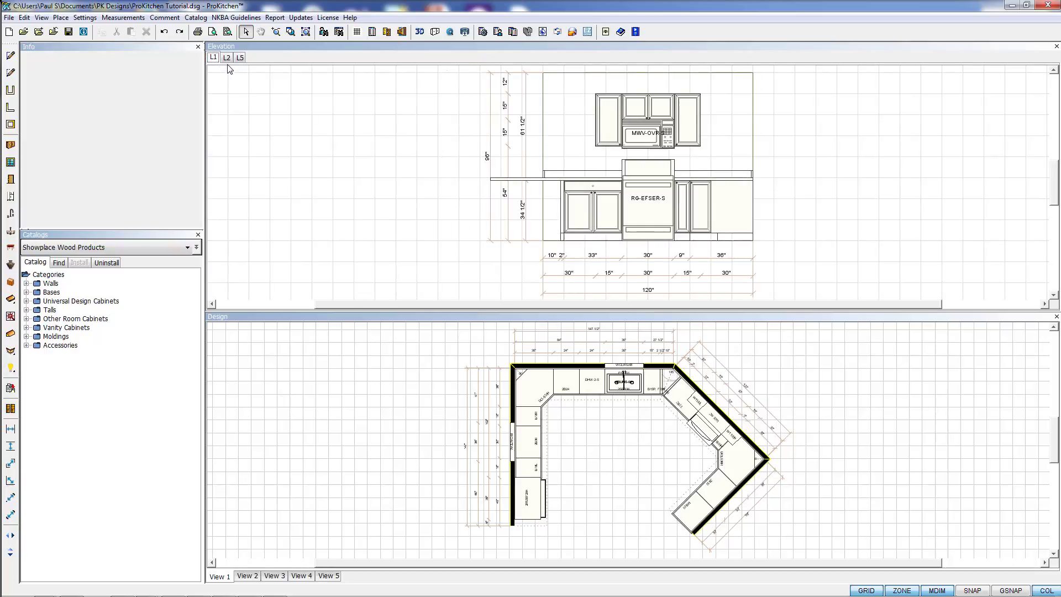
left_click(226, 56)
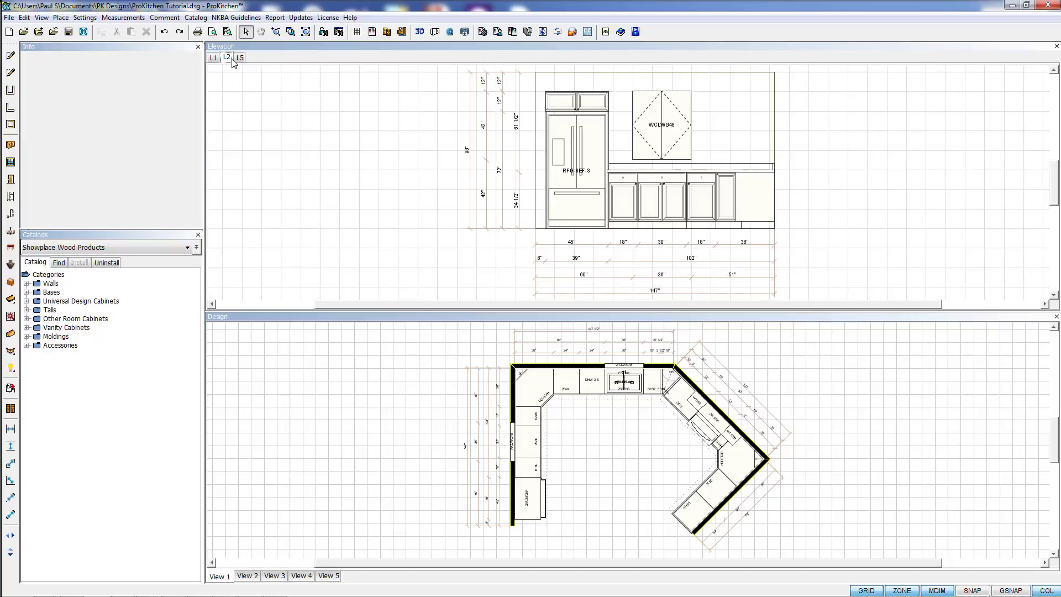
left_click(239, 56)
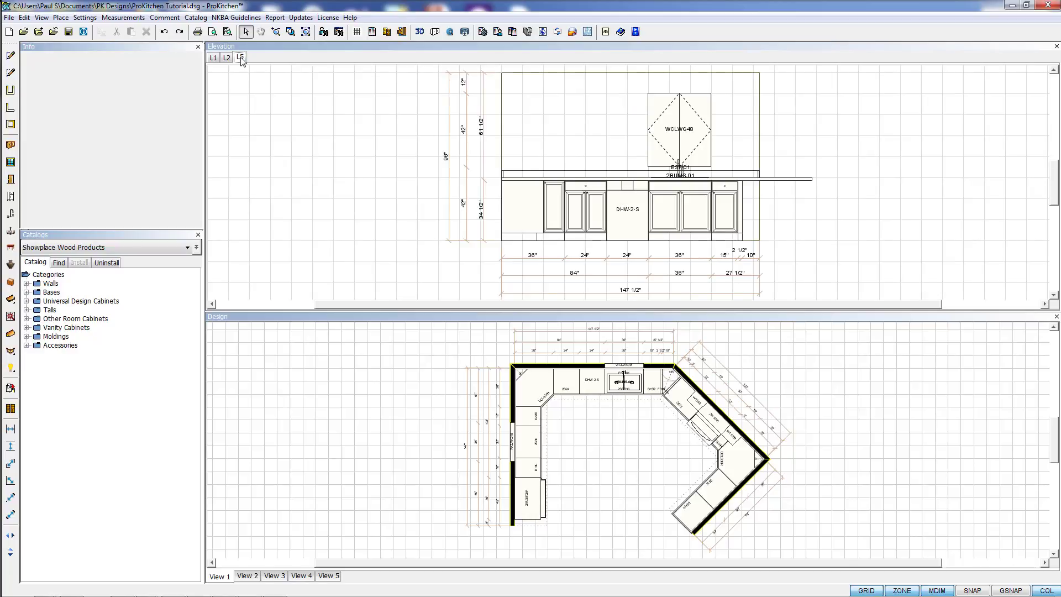
Step: Rename the L5 elevation to 'Sink Wall' via Edit View
right_click(240, 56)
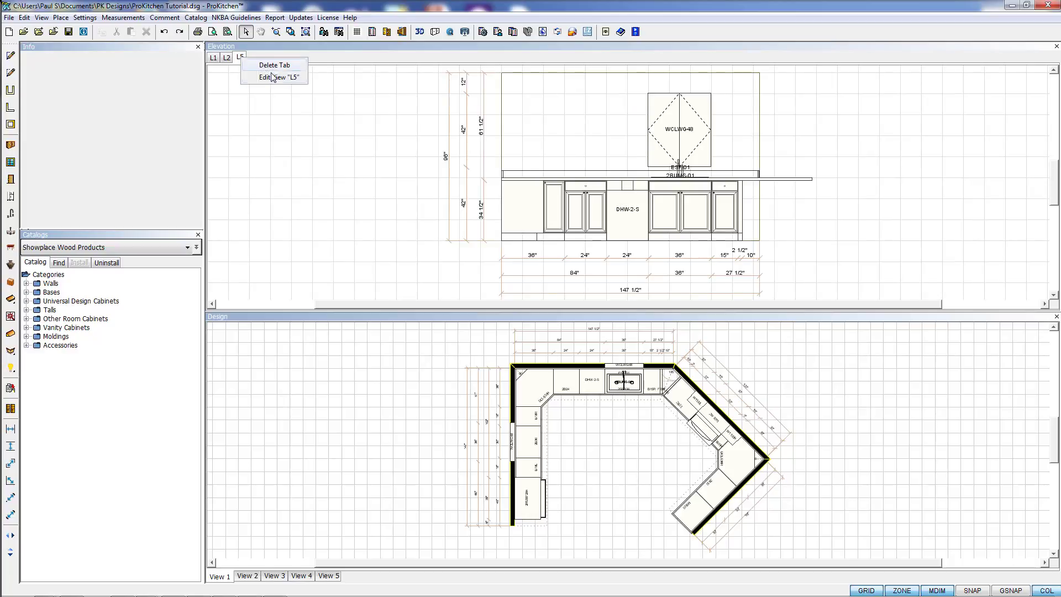
left_click(276, 79)
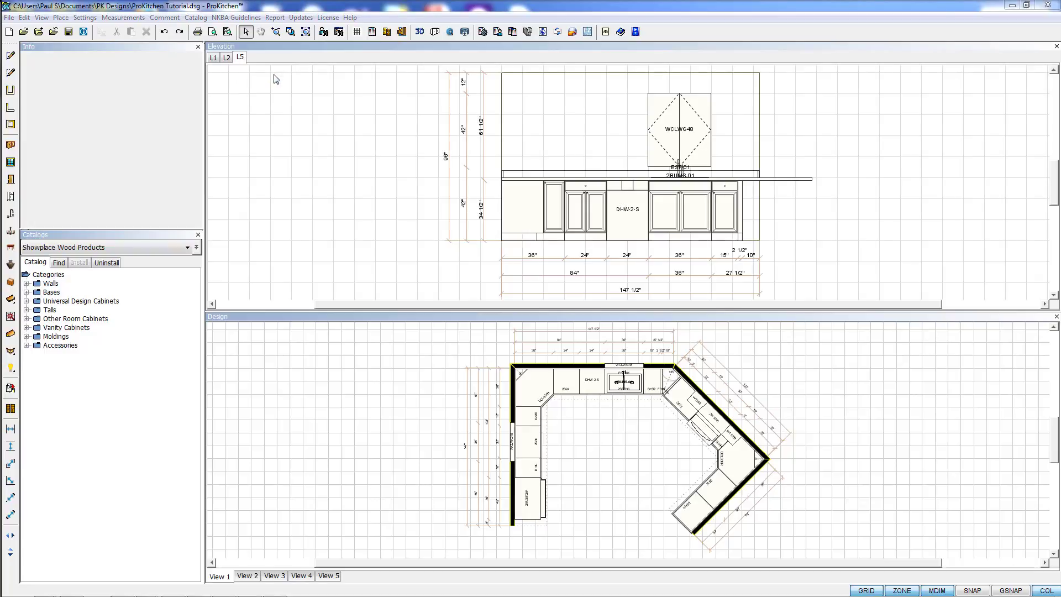
double_click(239, 57)
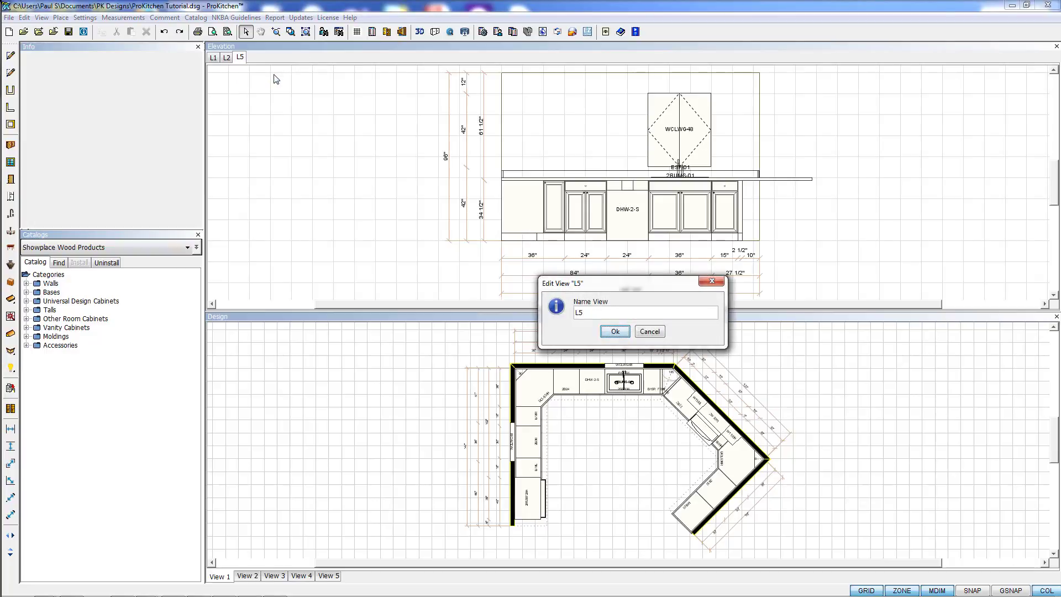
type("S")
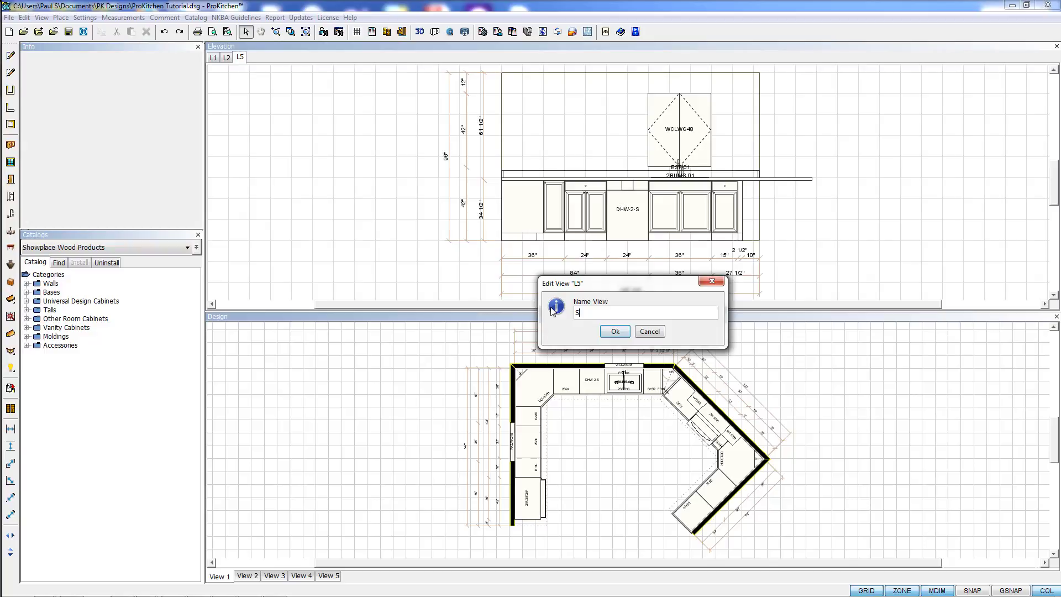
type("ink Wal")
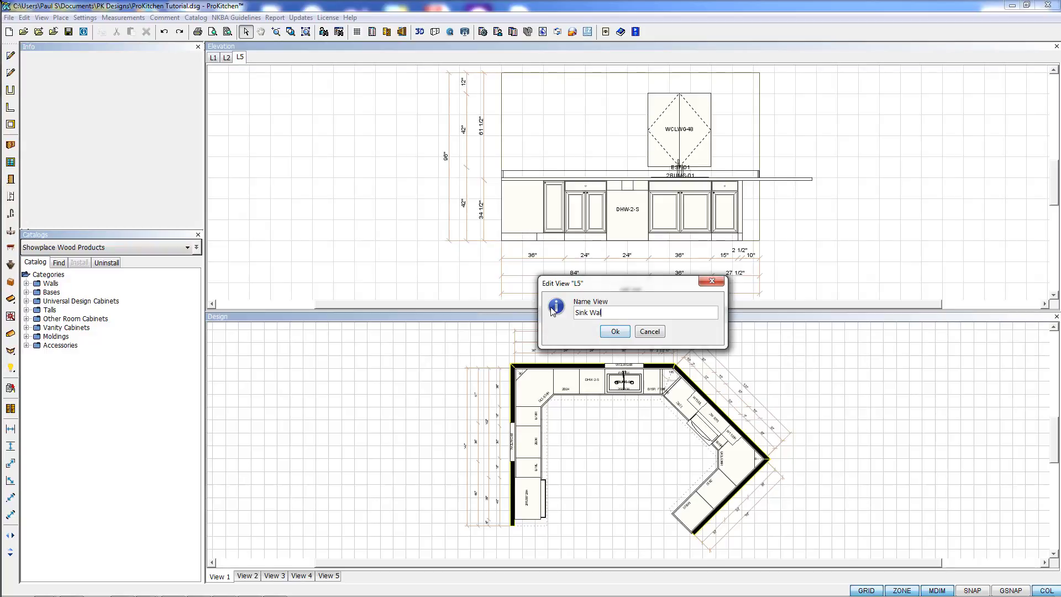
left_click(615, 330)
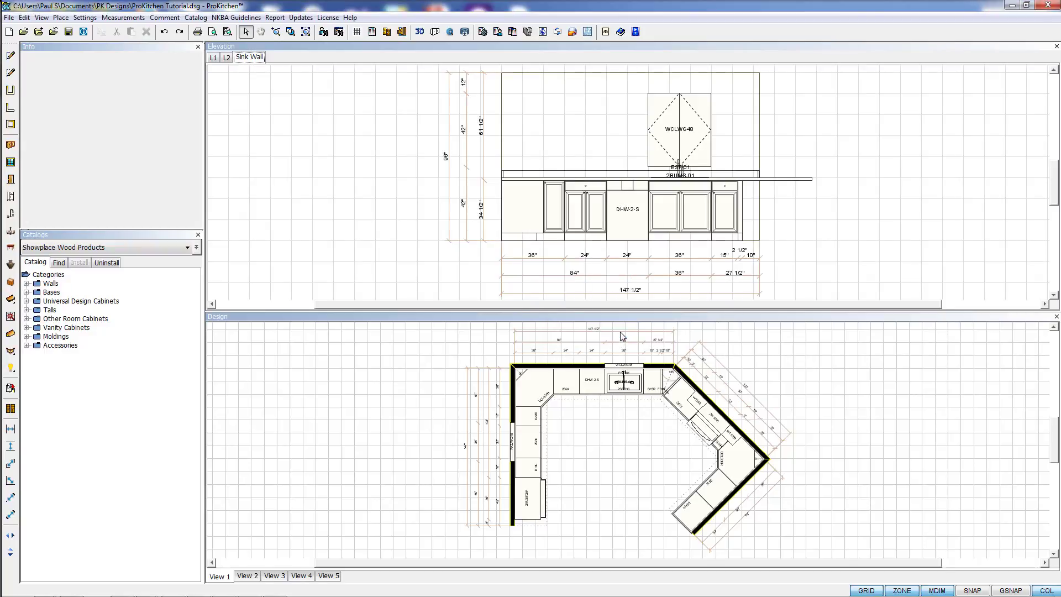
Step: Rename the L2 elevation to 'Refer Wall'
left_click(226, 57)
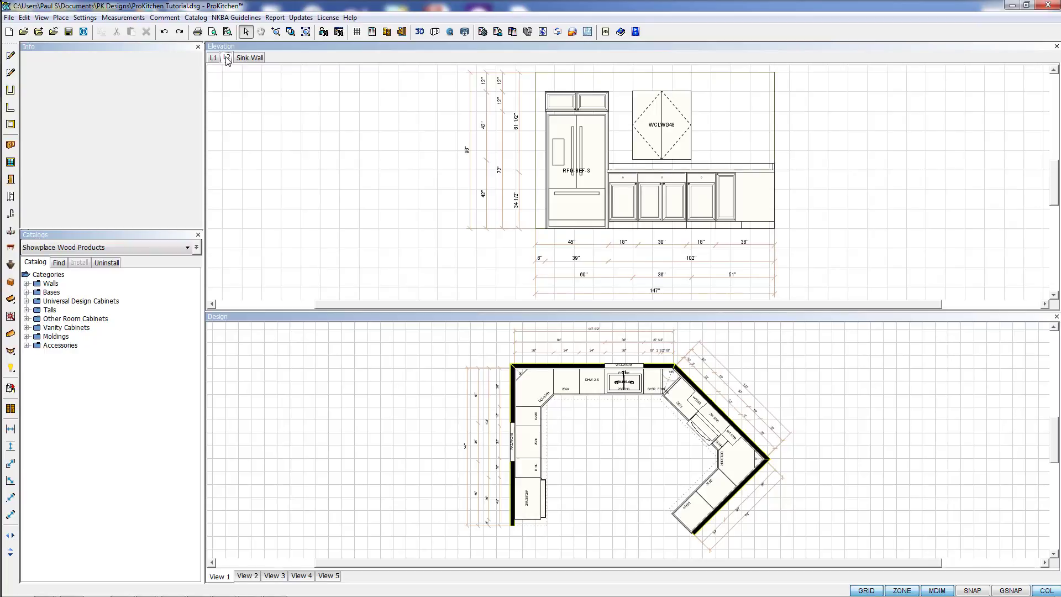
left_click(225, 58)
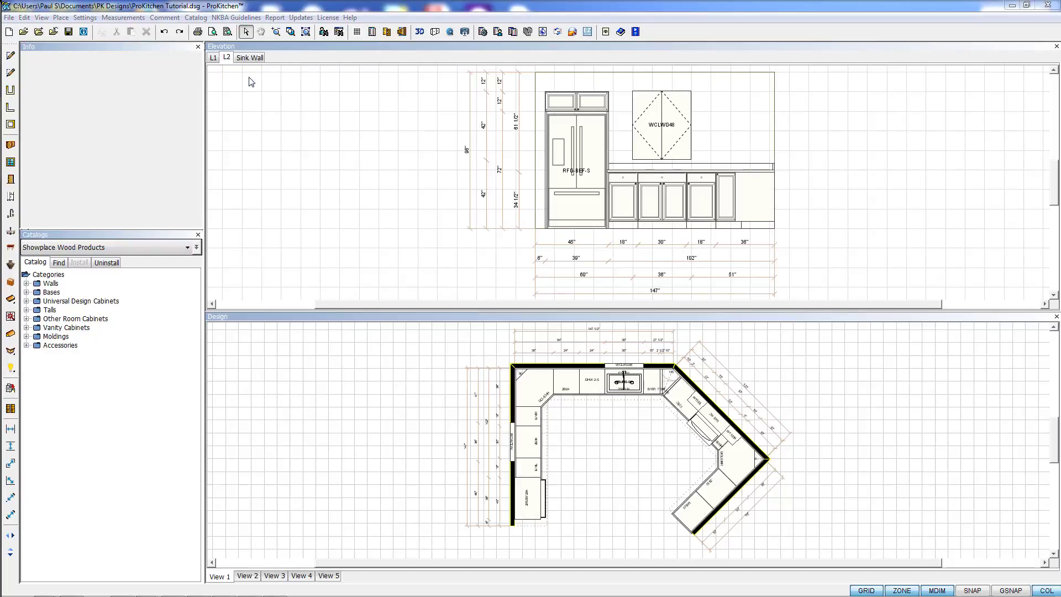
double_click(227, 56)
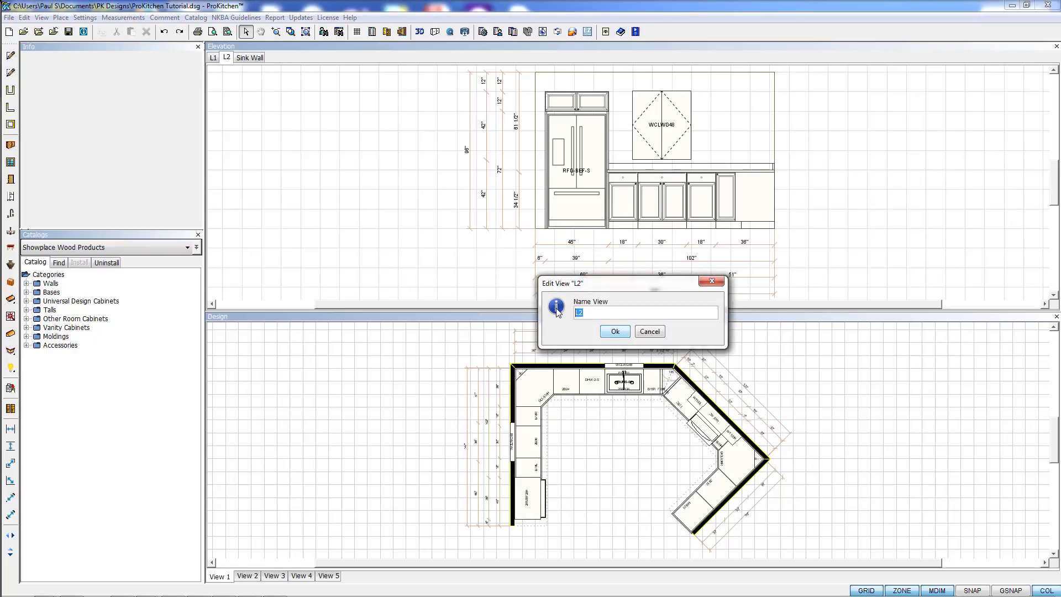
type("Refer")
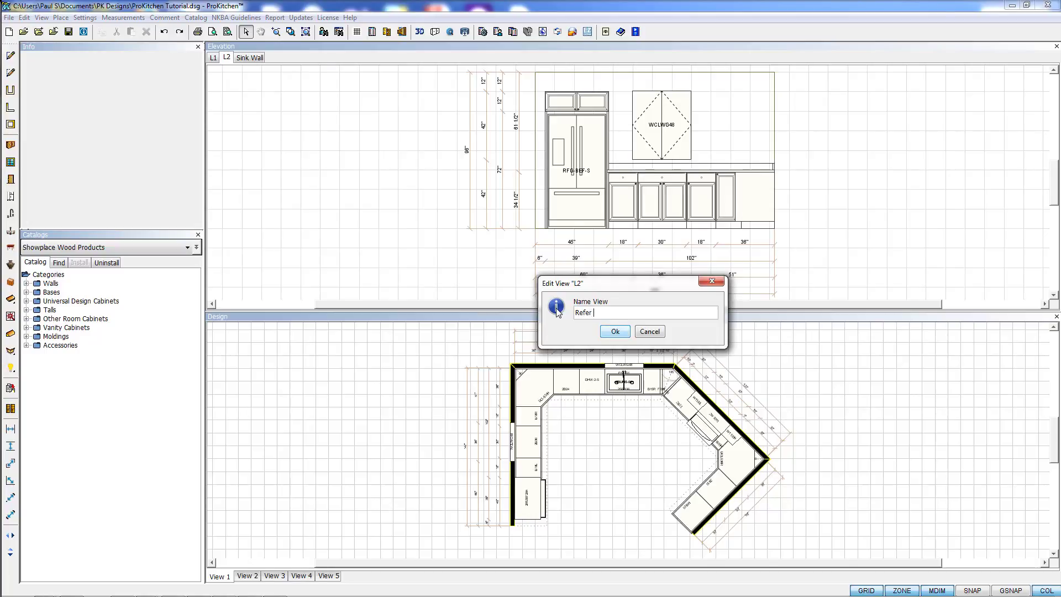
type("Wall")
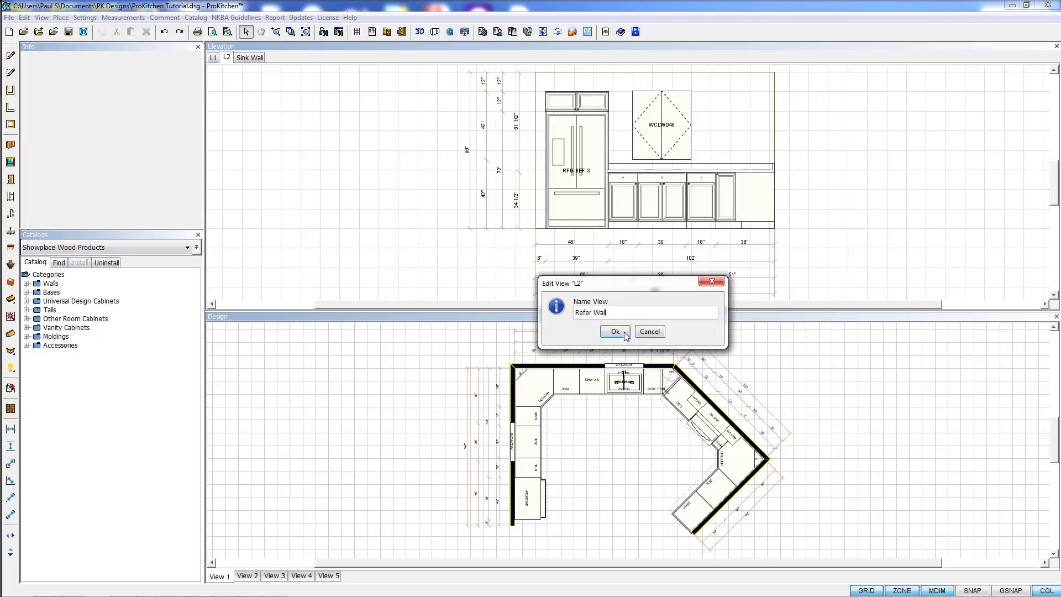
left_click(615, 330)
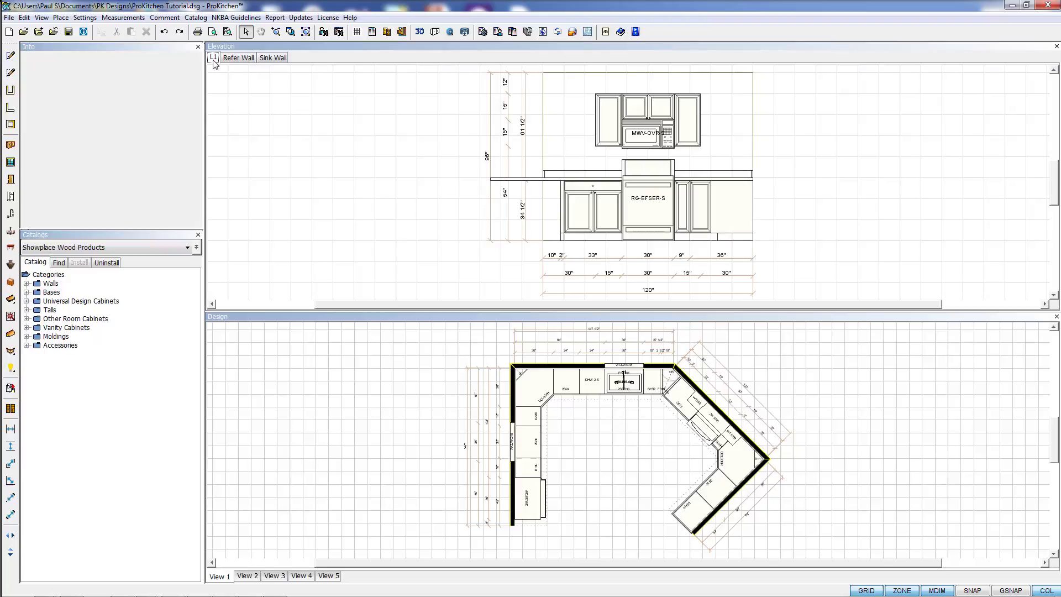
Step: Rename the L1 elevation to 'Stove Wall' and review the renamed tabs, ending on Sink Wall
right_click(214, 57)
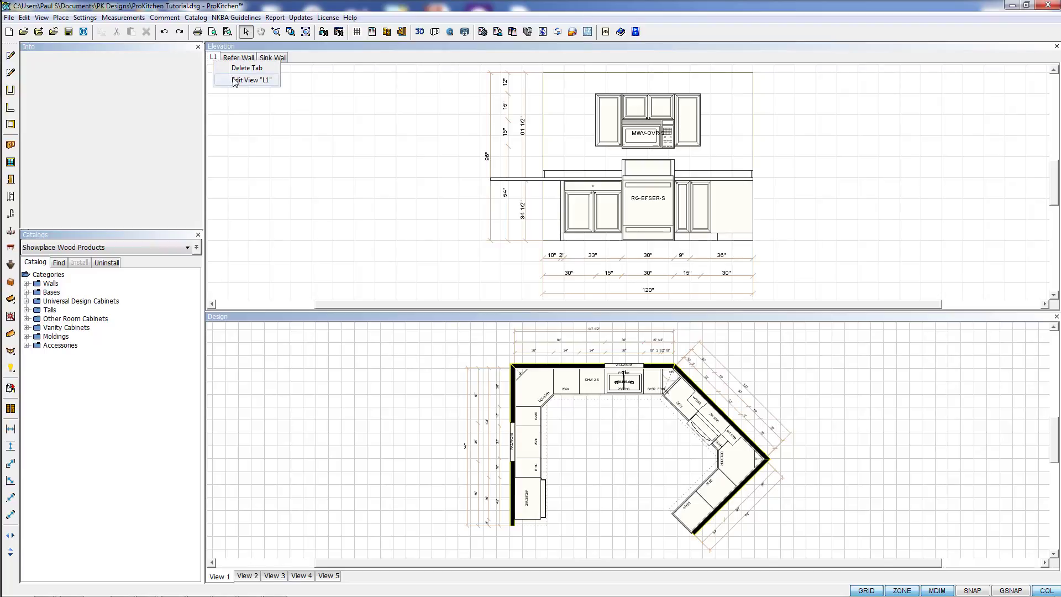
left_click(252, 79)
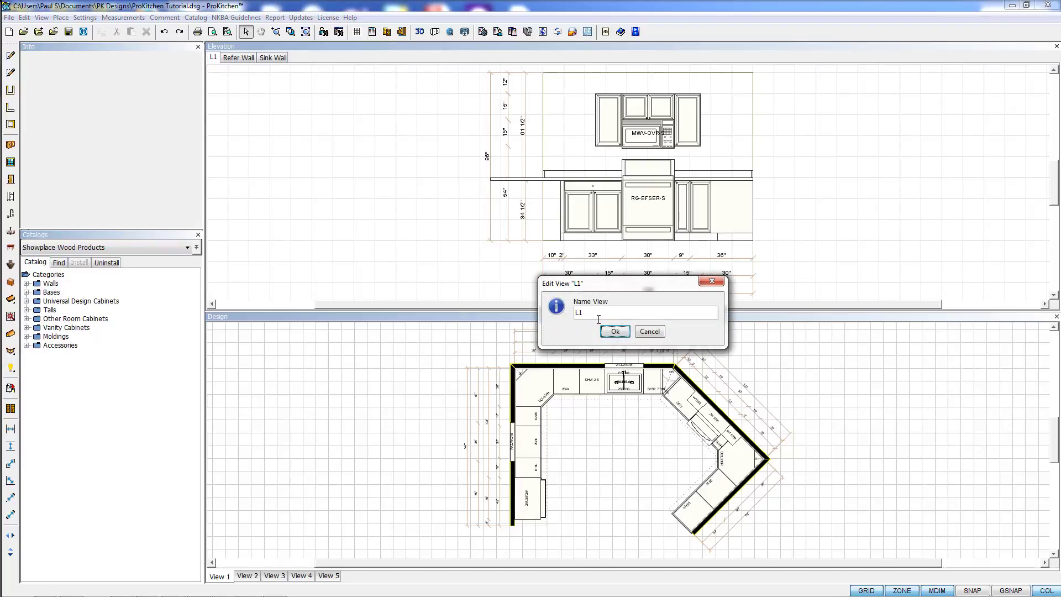
type("S")
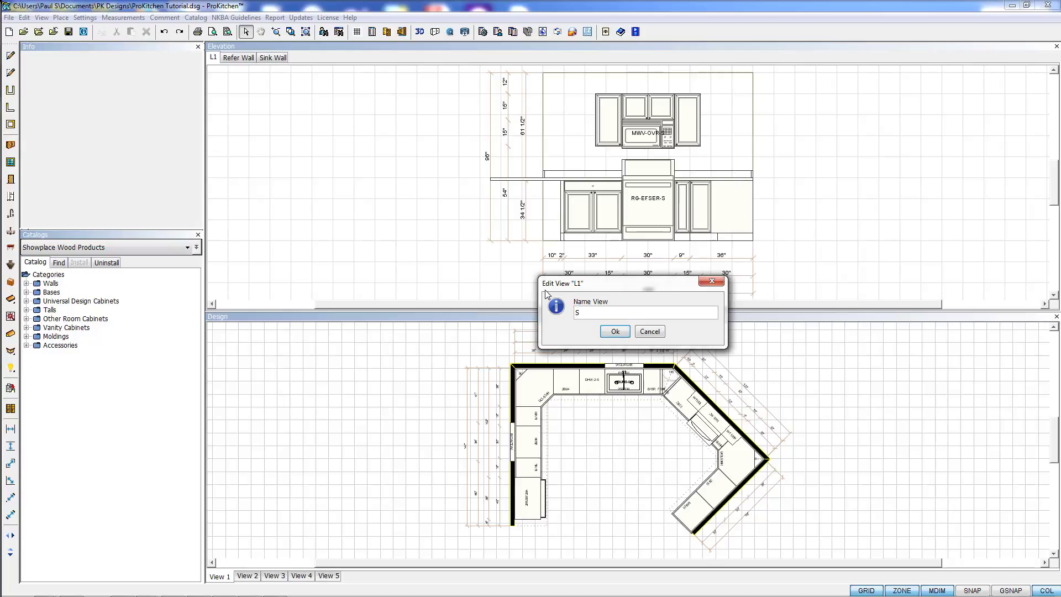
type("tove Wall")
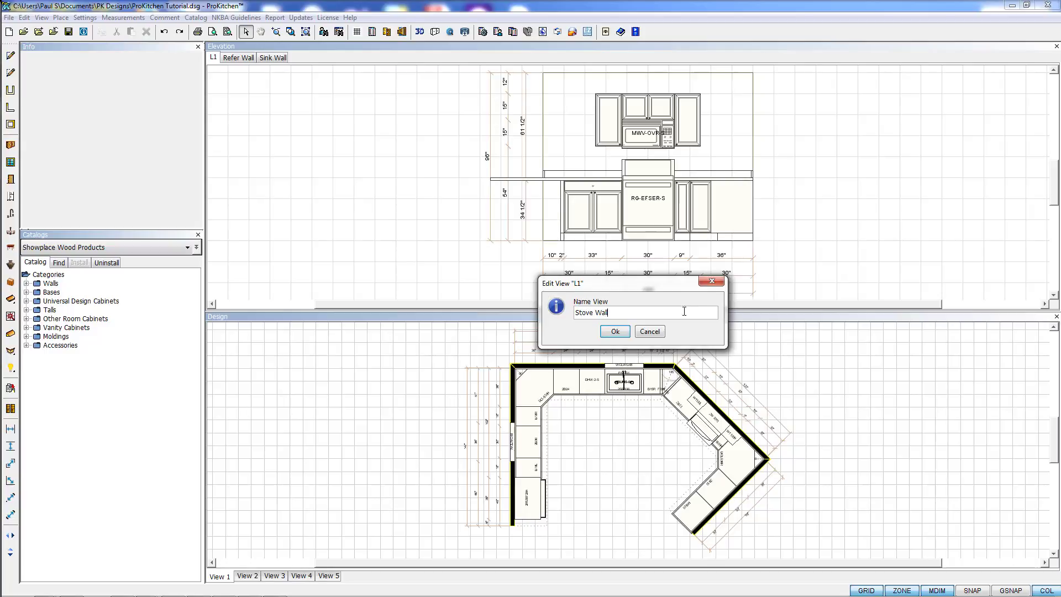
left_click(614, 331)
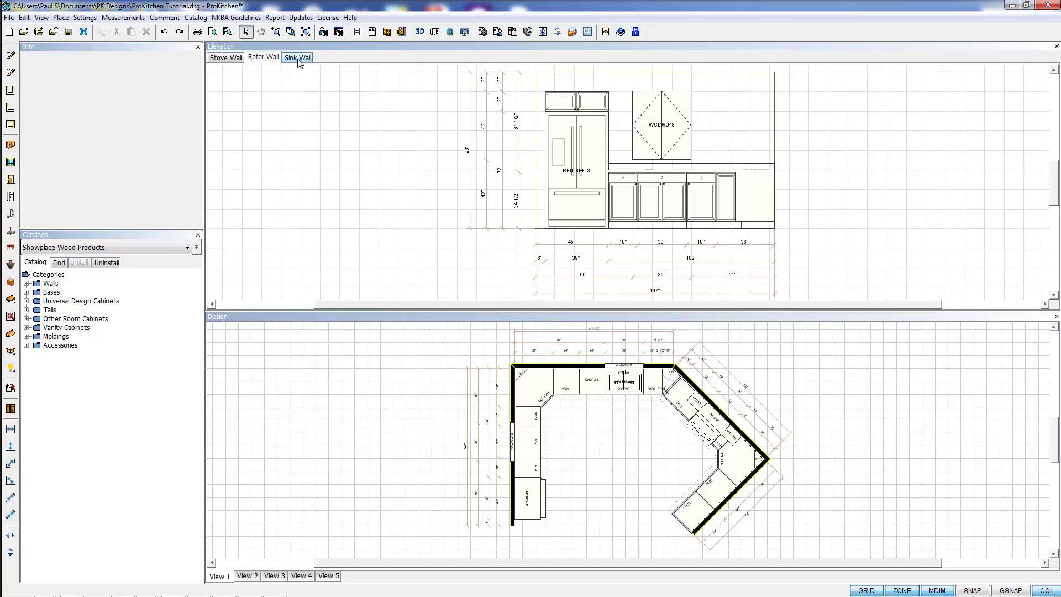
left_click(224, 57)
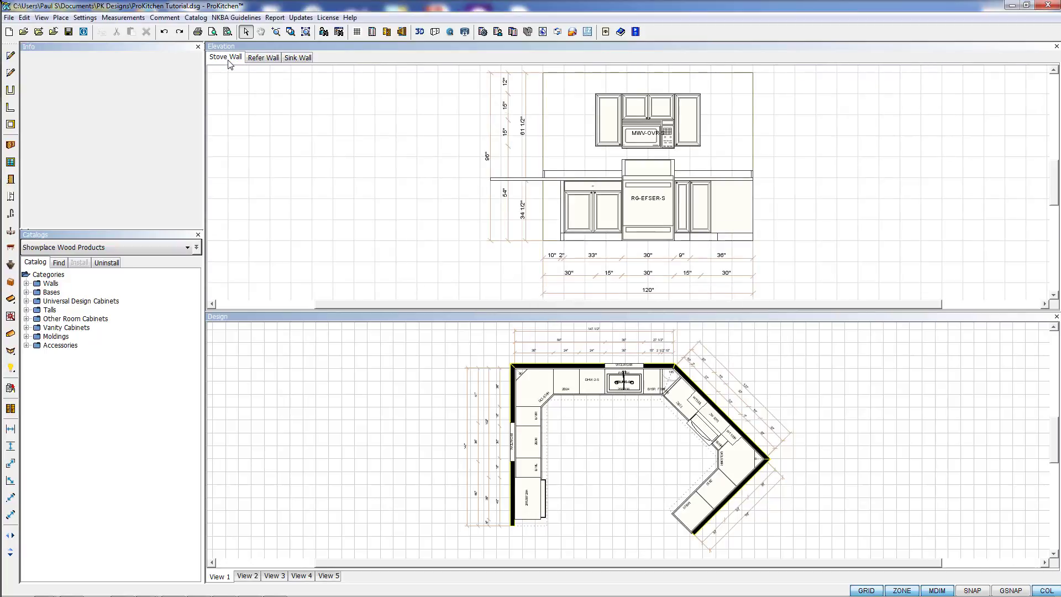
left_click(298, 56)
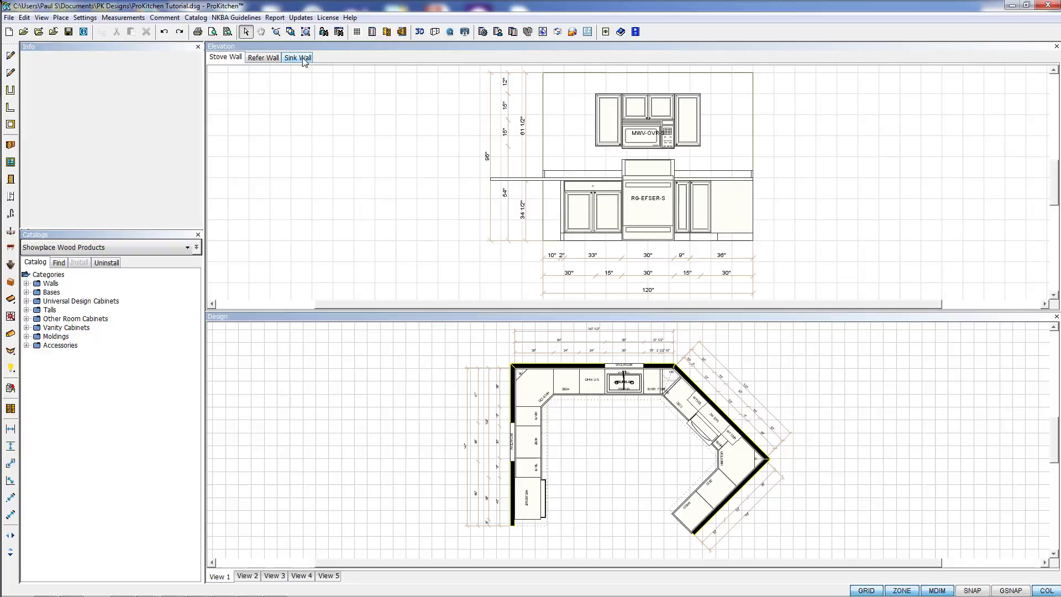
left_click(296, 57)
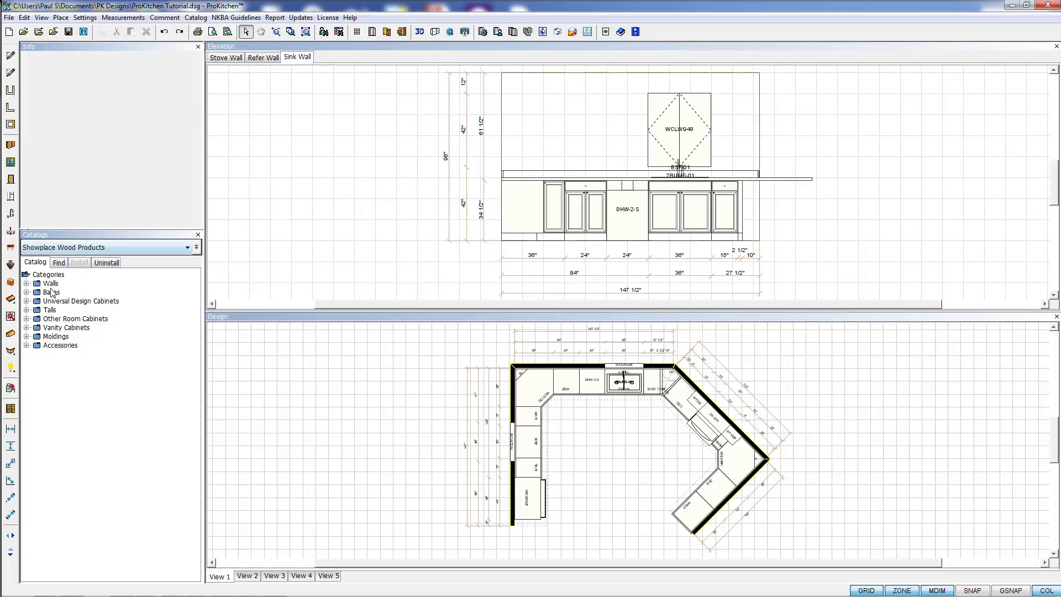
Step: Place a 2W3030 Standard Wall 30"-High cabinet above the base cabinets on the Sink Wall elevation
left_click(26, 283)
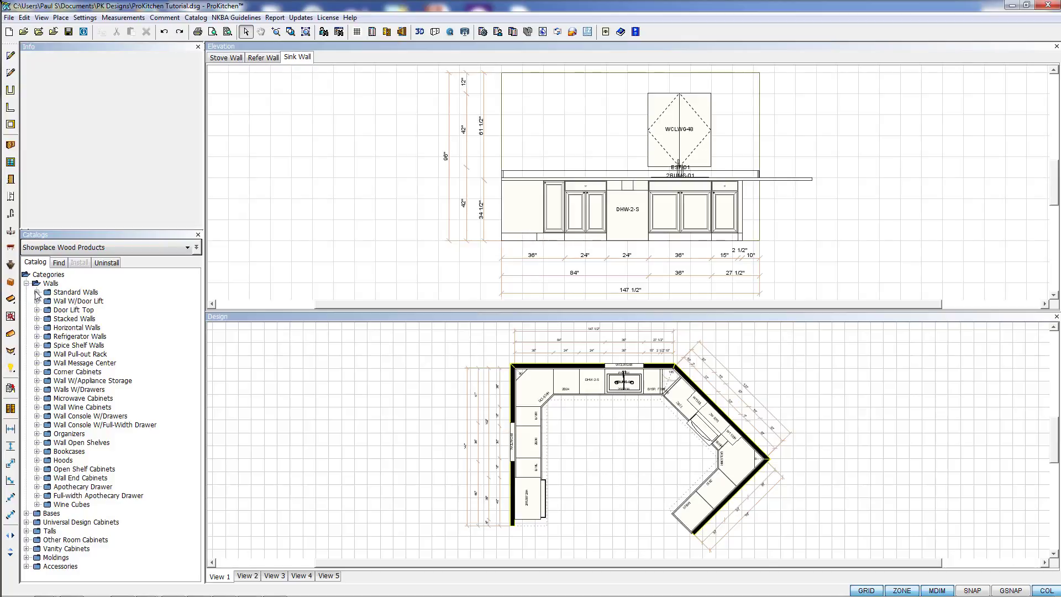
left_click(37, 292)
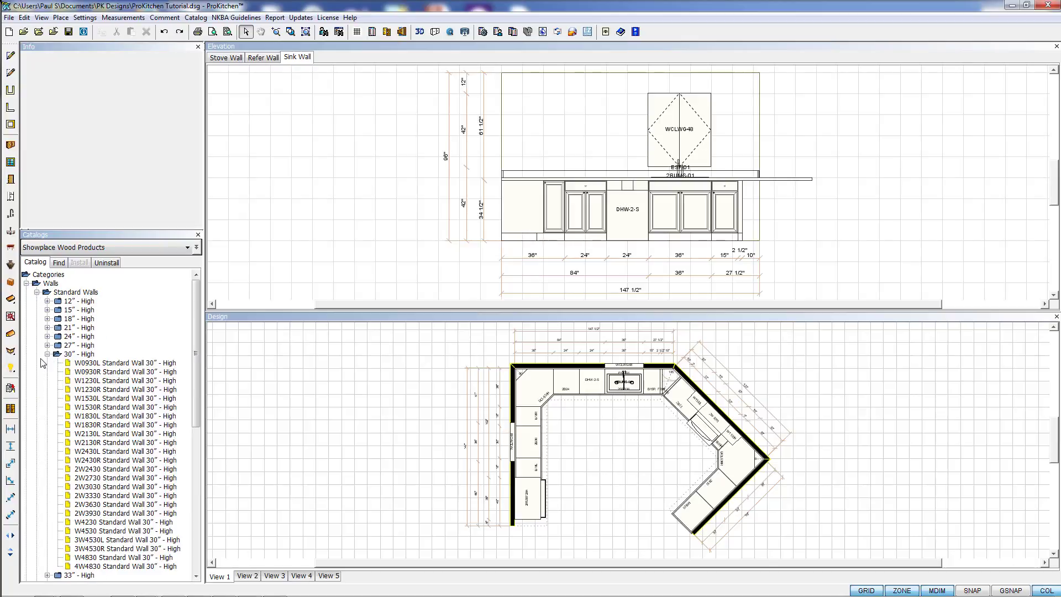
left_click(125, 486)
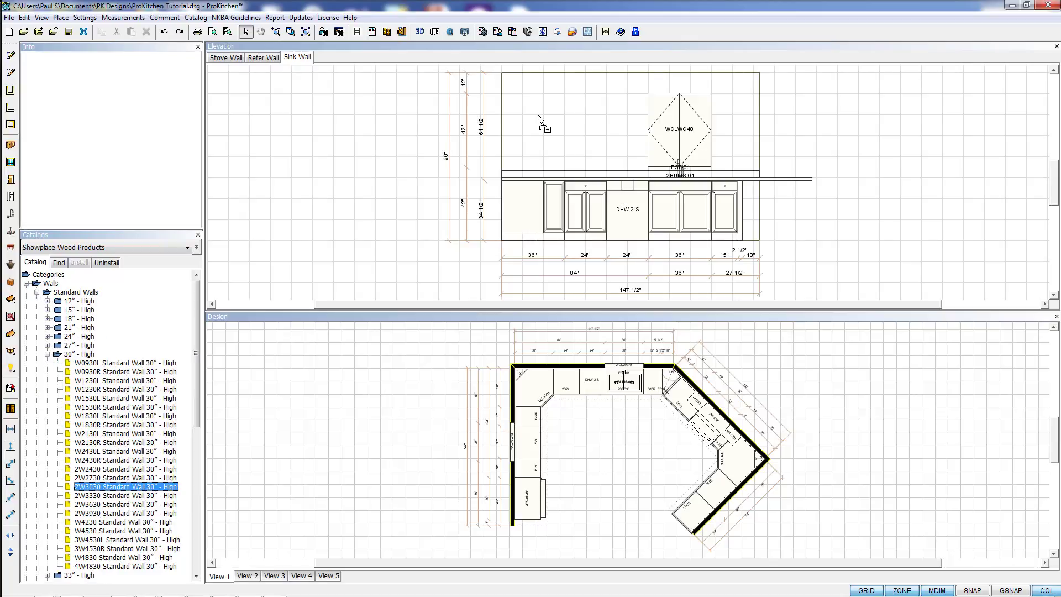
mouse_move(604, 143)
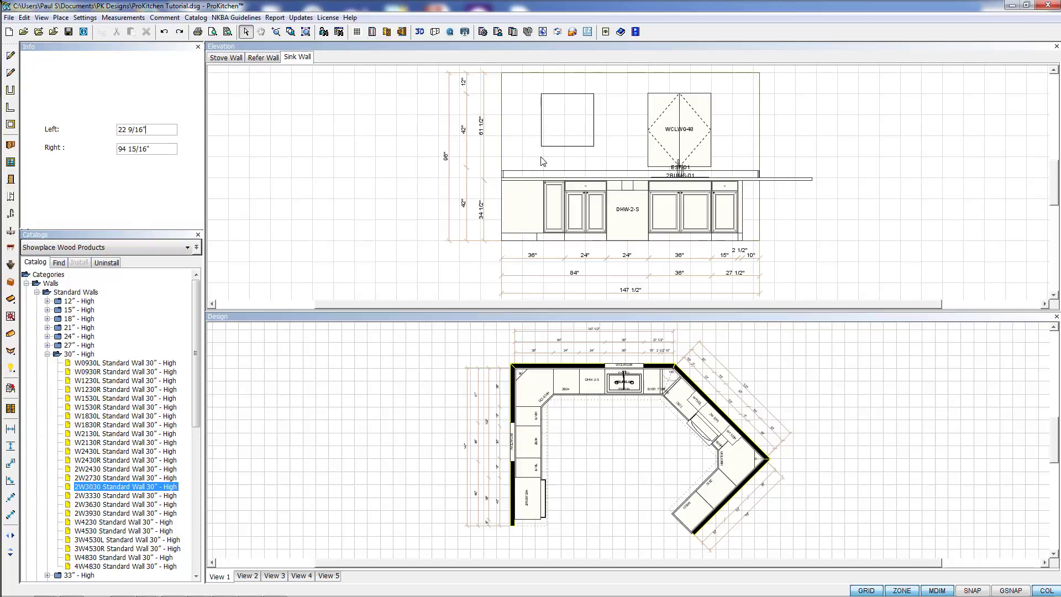
left_click(567, 121)
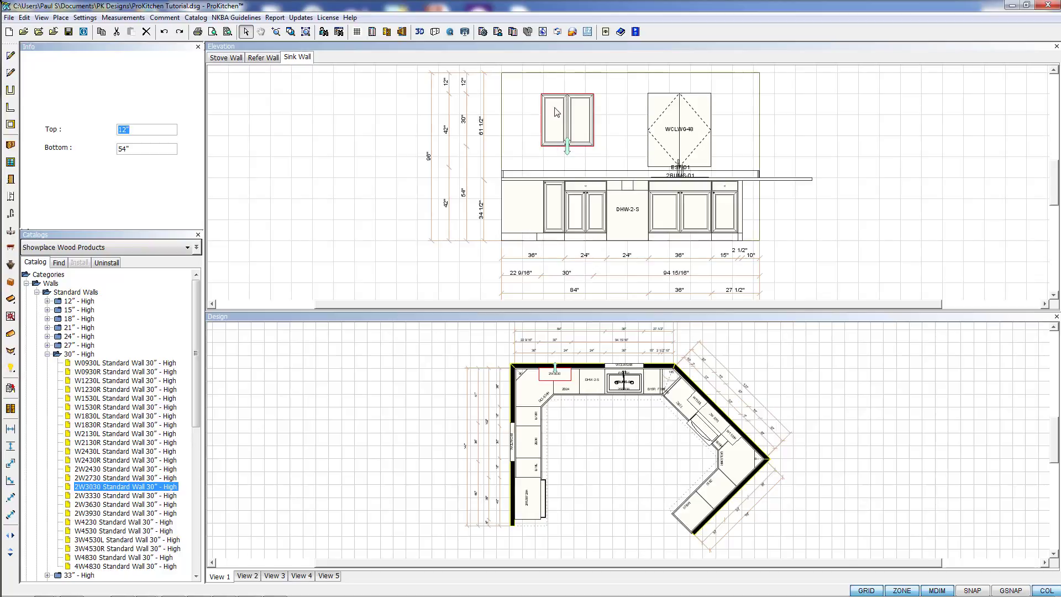
mouse_move(483, 168)
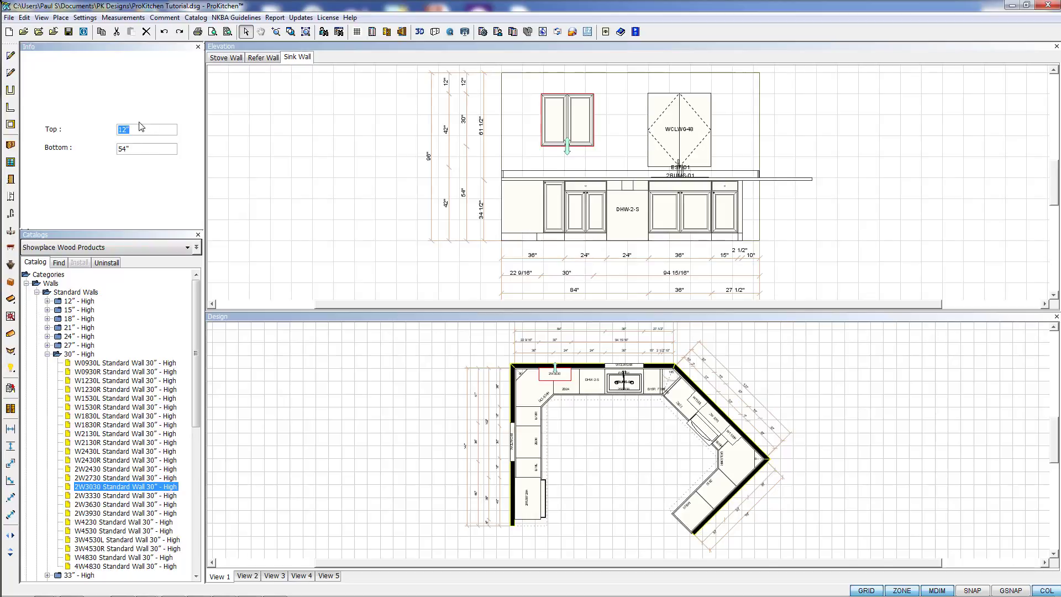
mouse_move(378, 143)
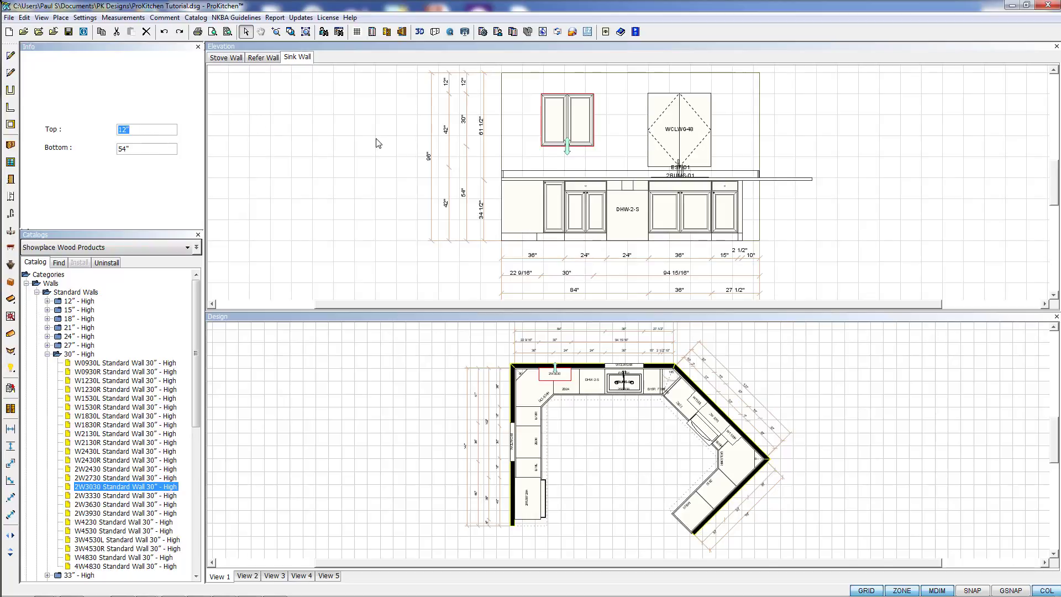
right_click(568, 132)
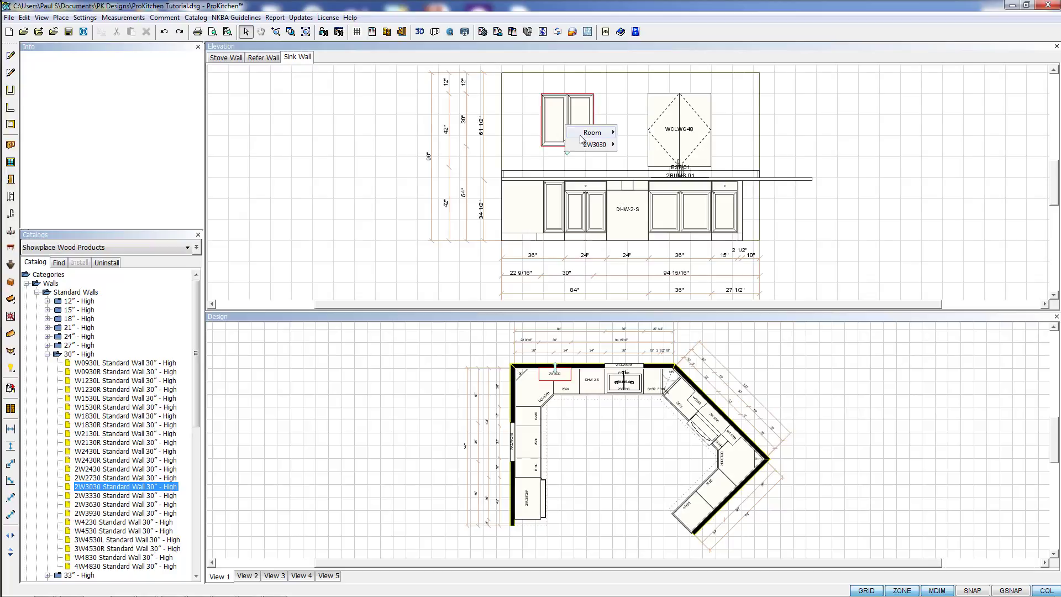
left_click(594, 143)
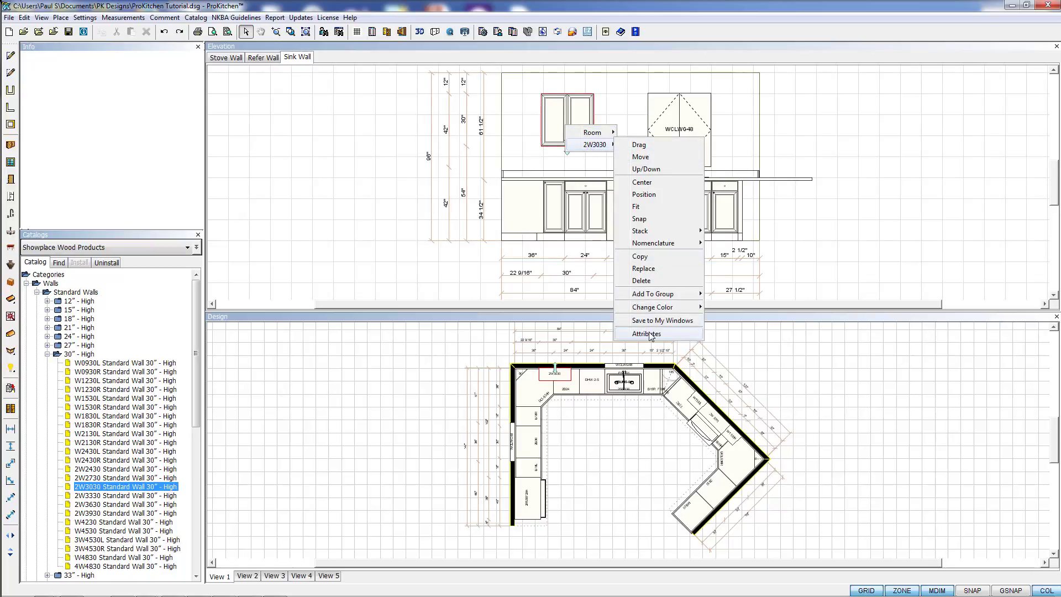
left_click(647, 332)
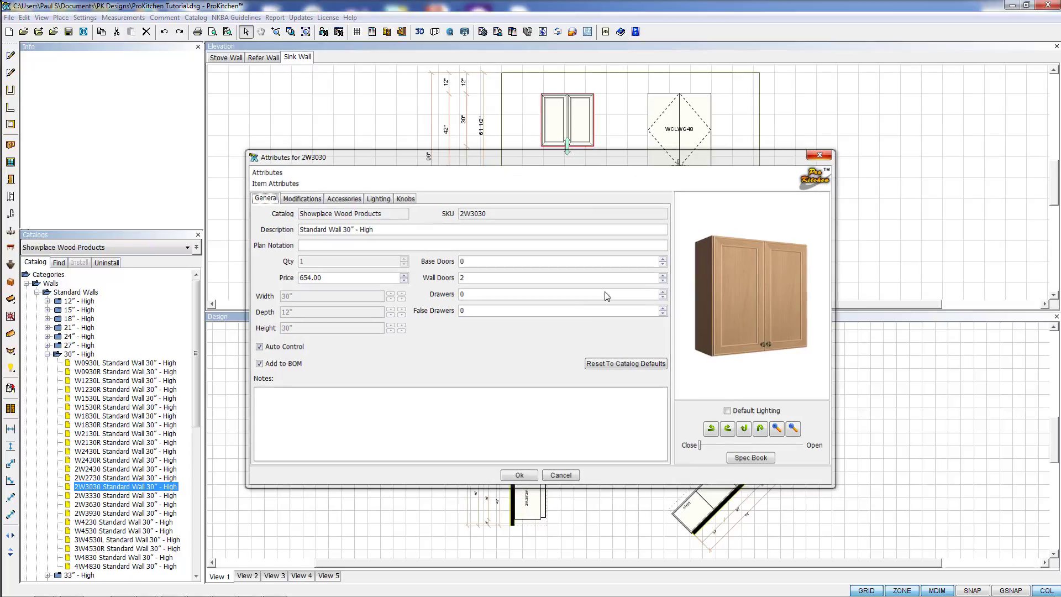
left_click(519, 474)
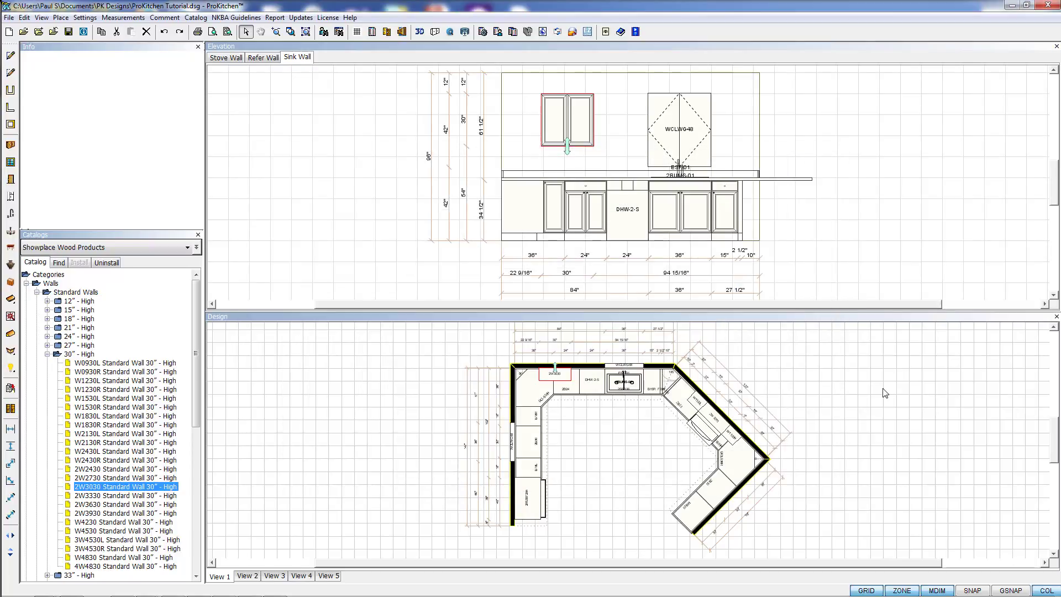
mouse_move(733, 503)
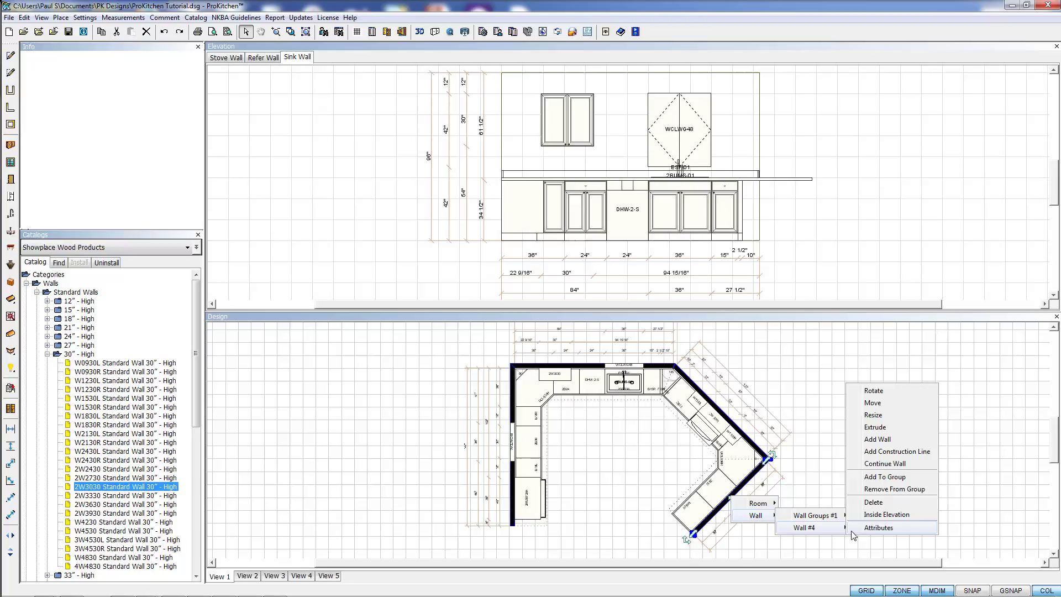
Step: Enable Zone Outside in Wall #4's attributes and confirm
left_click(879, 527)
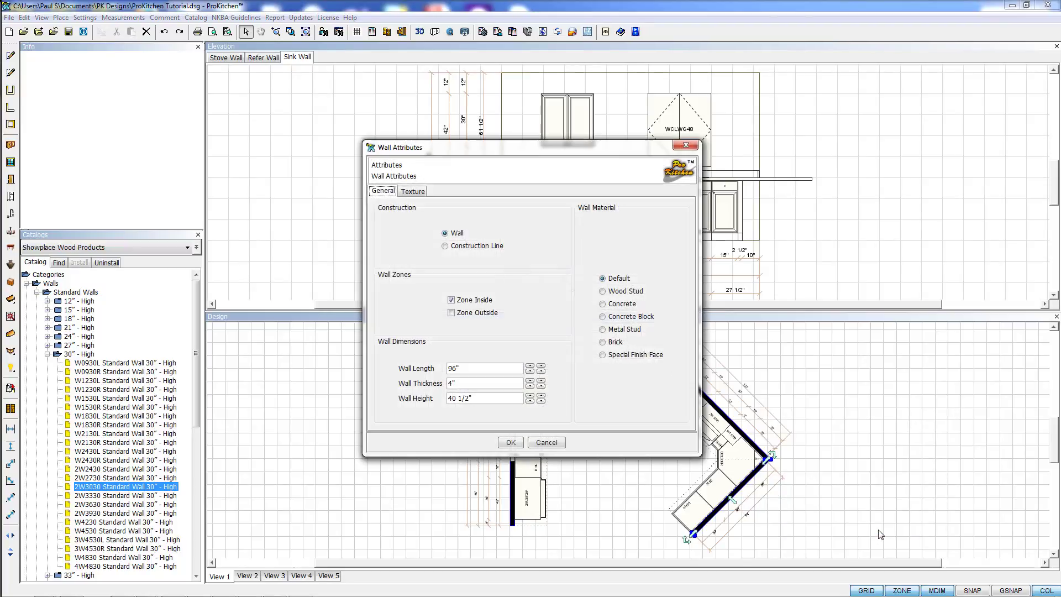
left_click(451, 312)
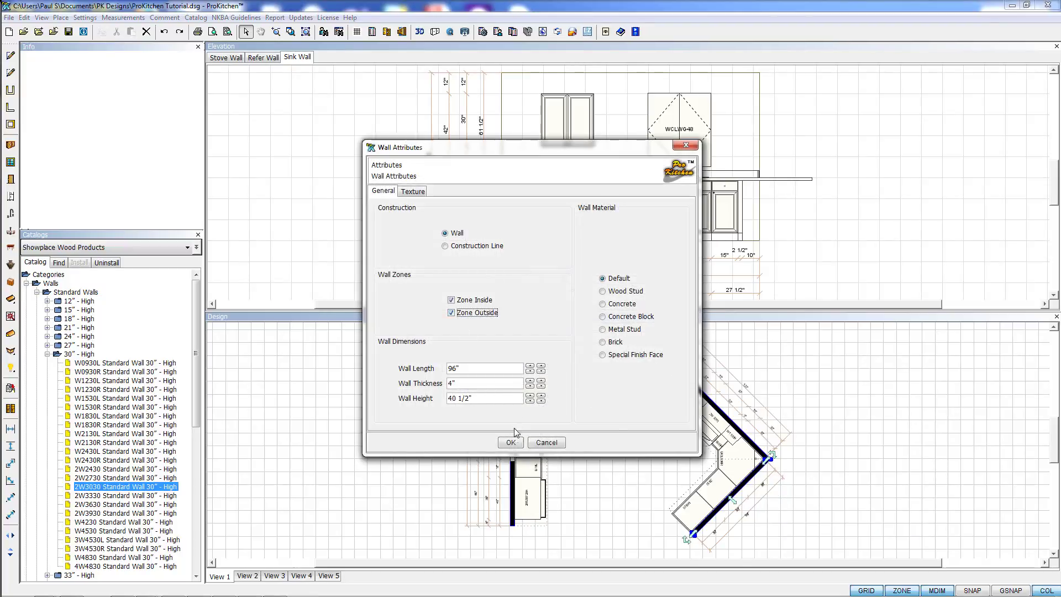
left_click(511, 442)
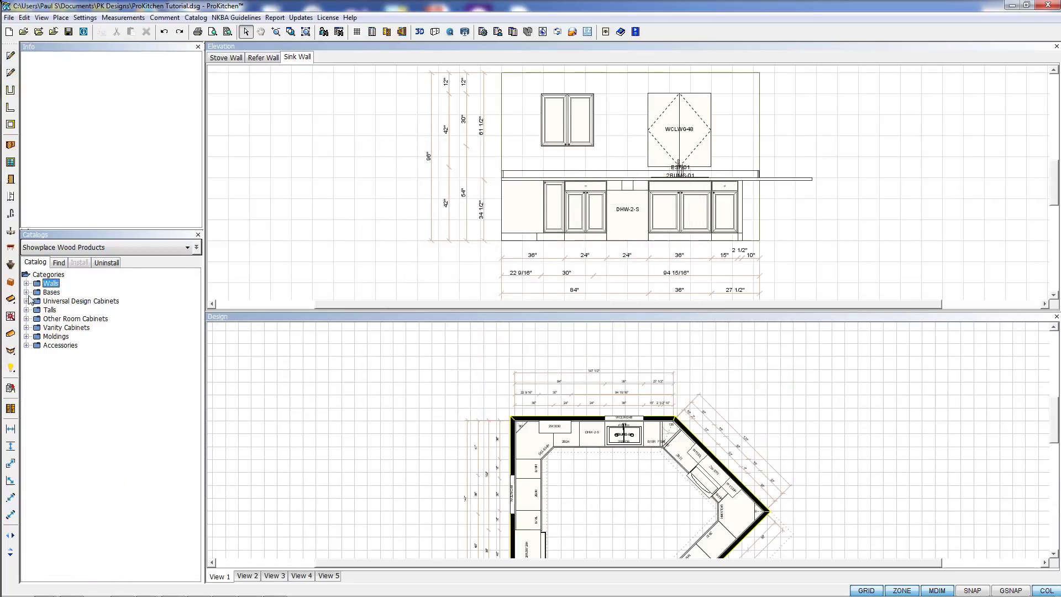
Step: Place three 2B30 Standard Base cabinets along the outside face of the angled island wall
left_click(26, 292)
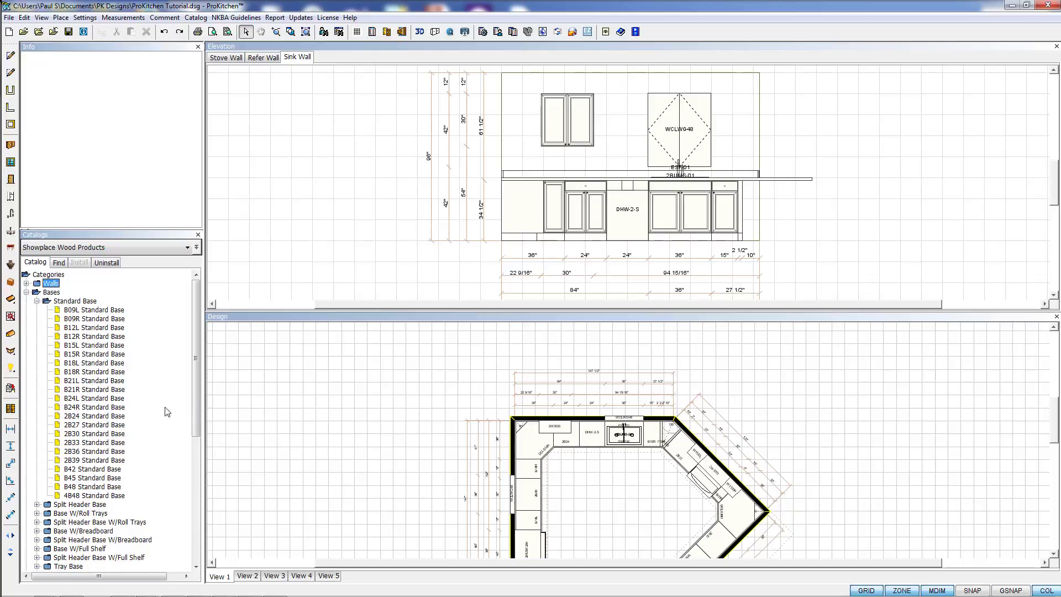
mouse_move(972, 405)
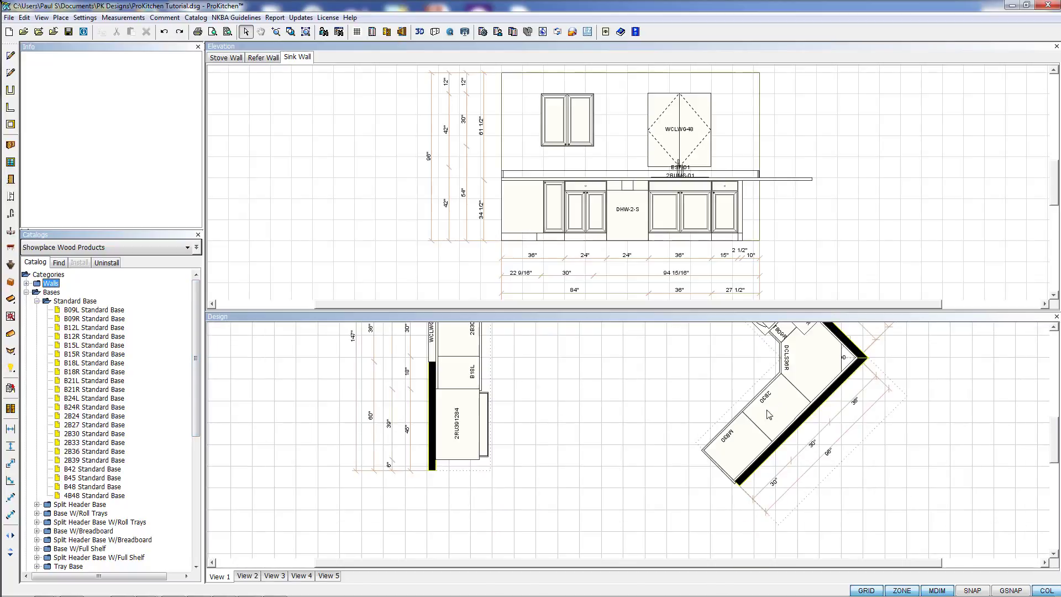
left_click(96, 433)
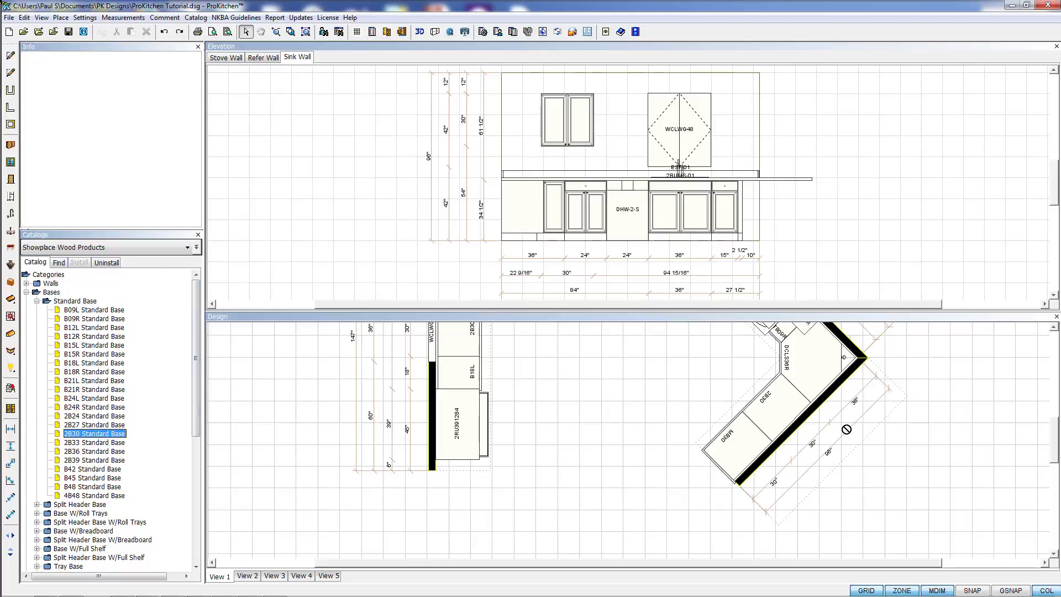
left_click(93, 433)
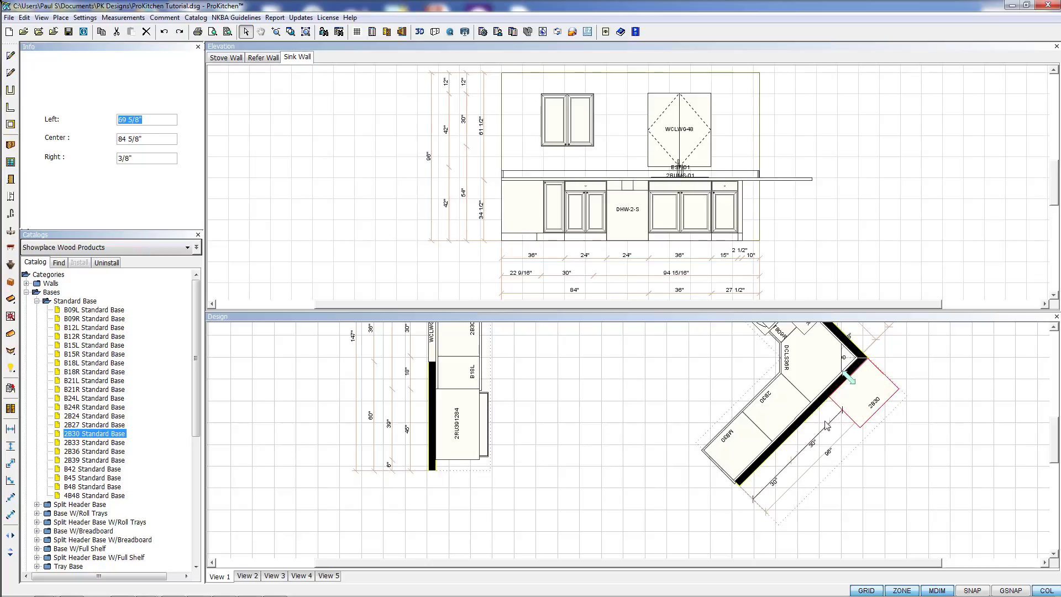
left_click(95, 433)
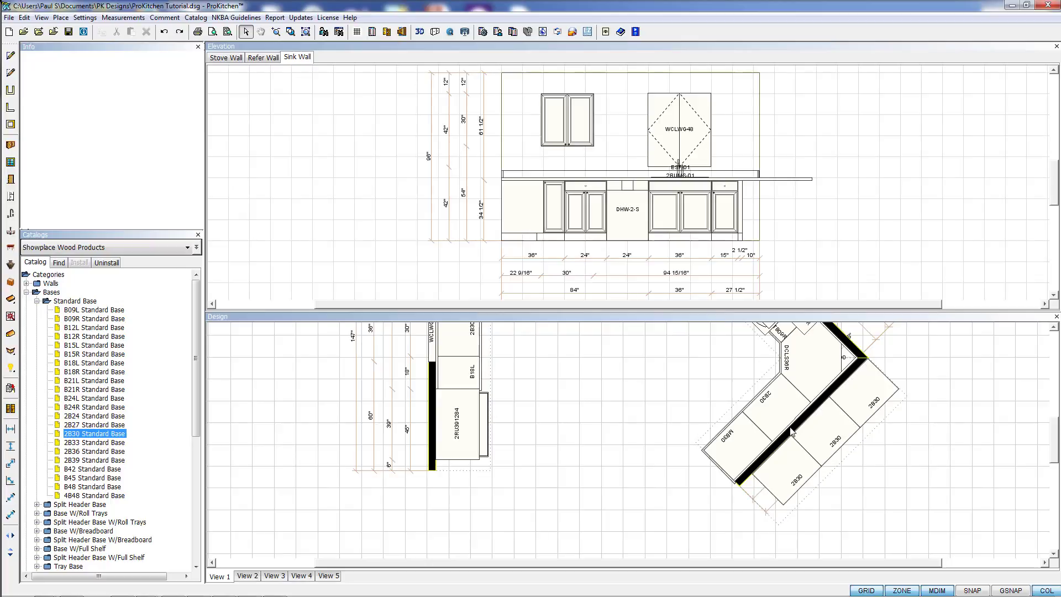
left_click(792, 427)
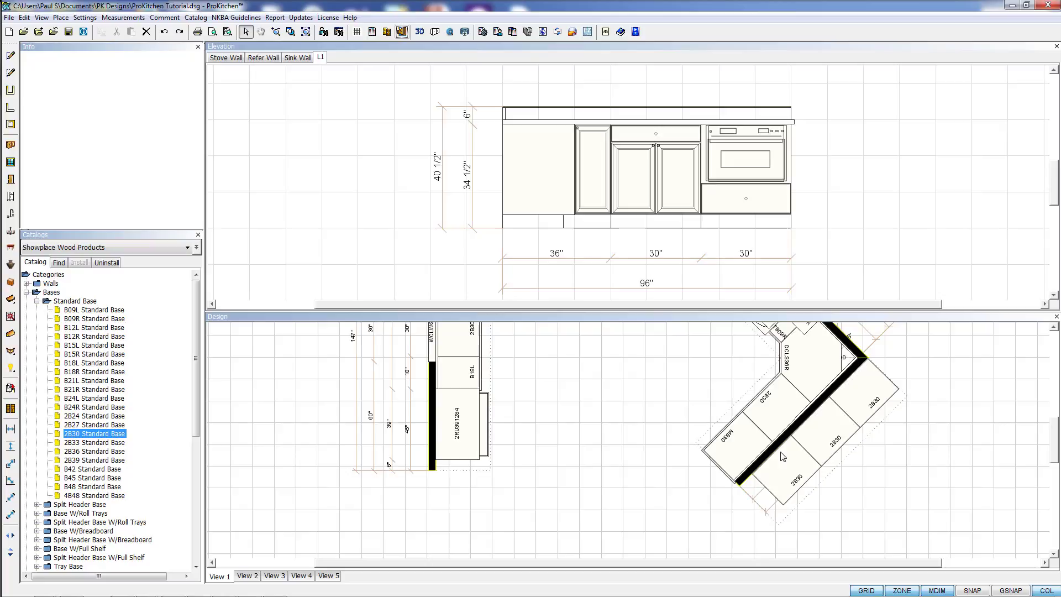
mouse_move(787, 484)
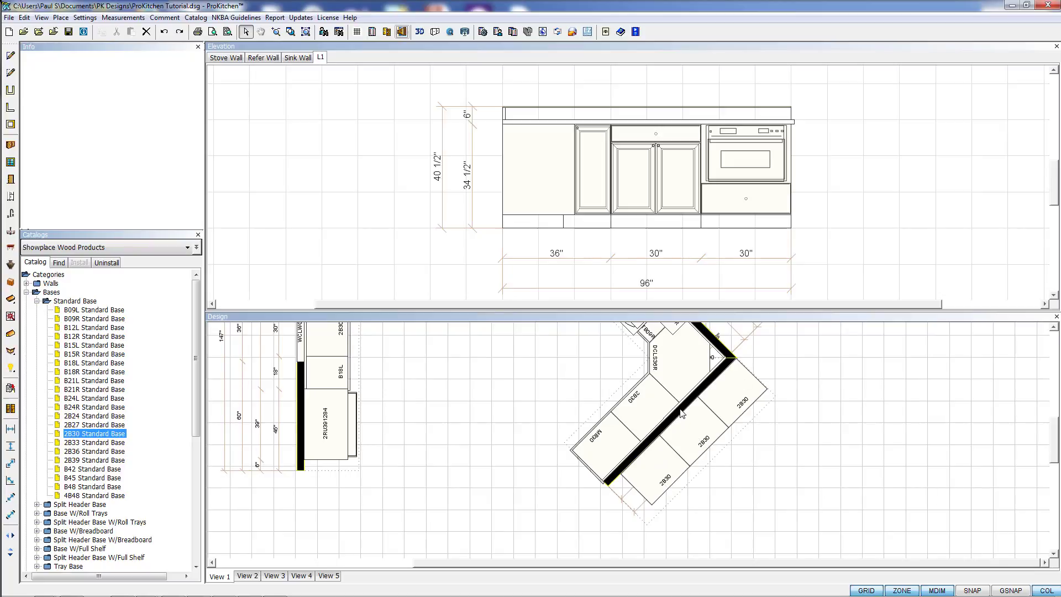
Step: Generate the Outside Elevation of Wall #4, creating the L2 tab with three 30-inch base cabinets
right_click(682, 409)
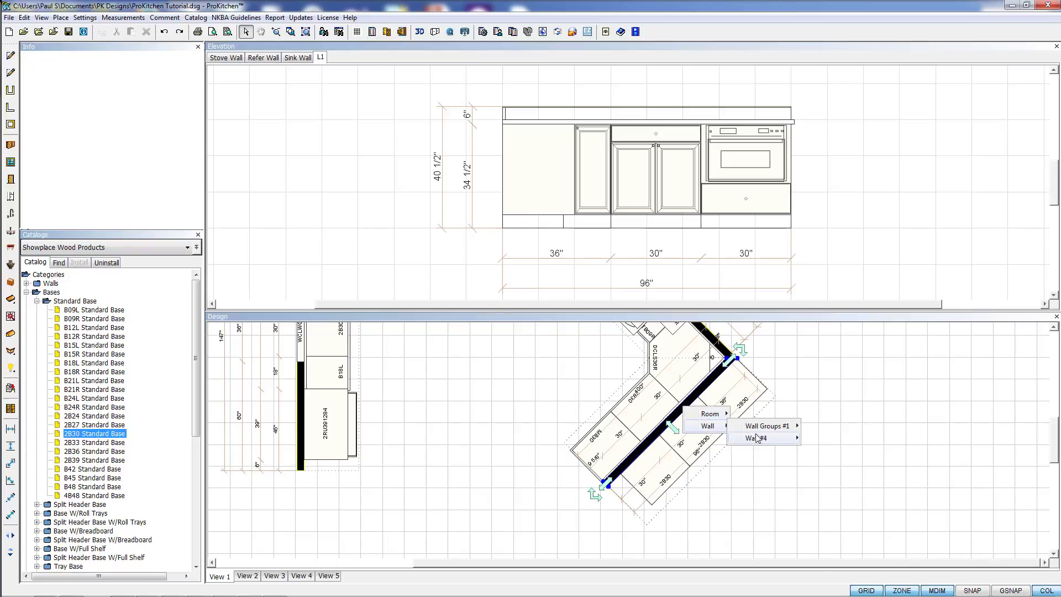
mouse_move(756, 438)
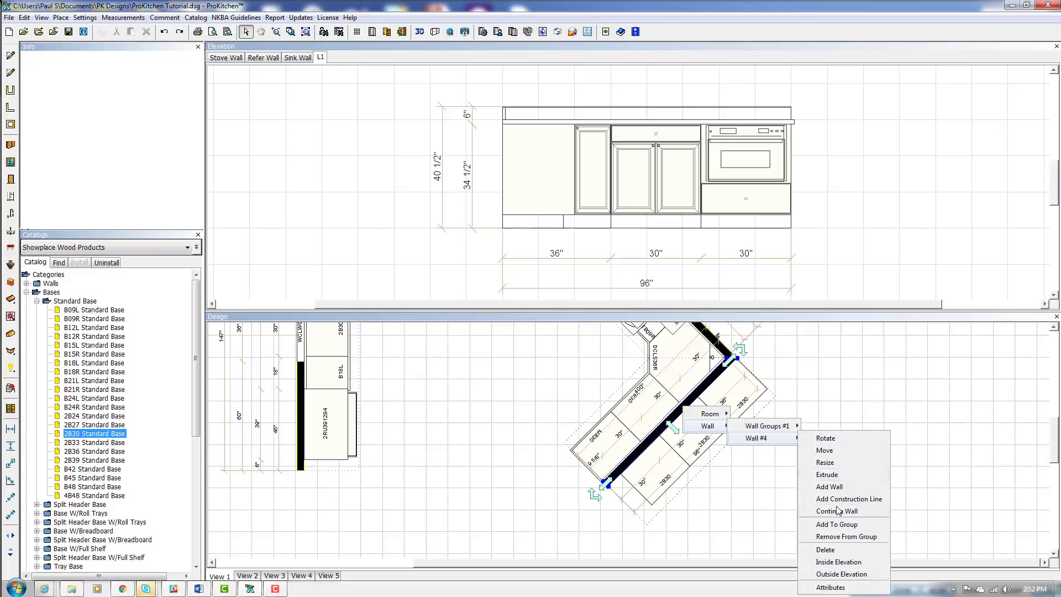
mouse_move(839, 562)
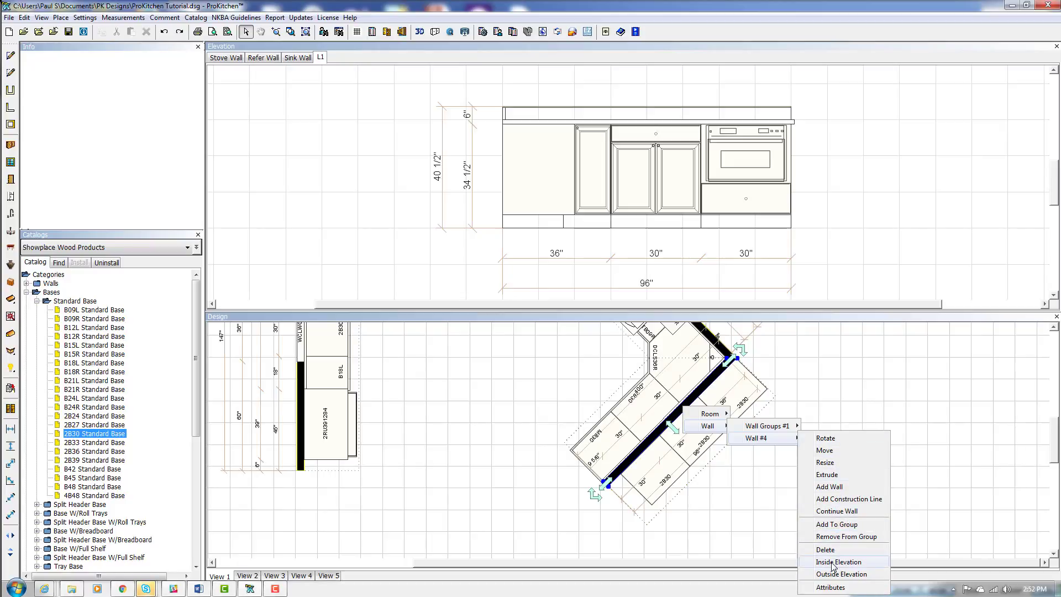
mouse_move(842, 574)
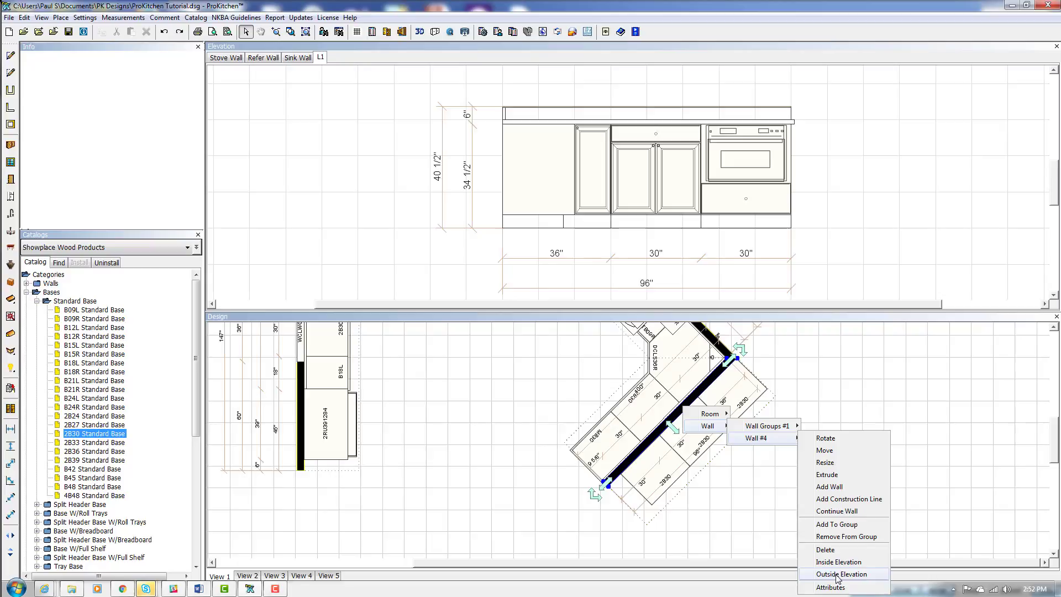
left_click(842, 573)
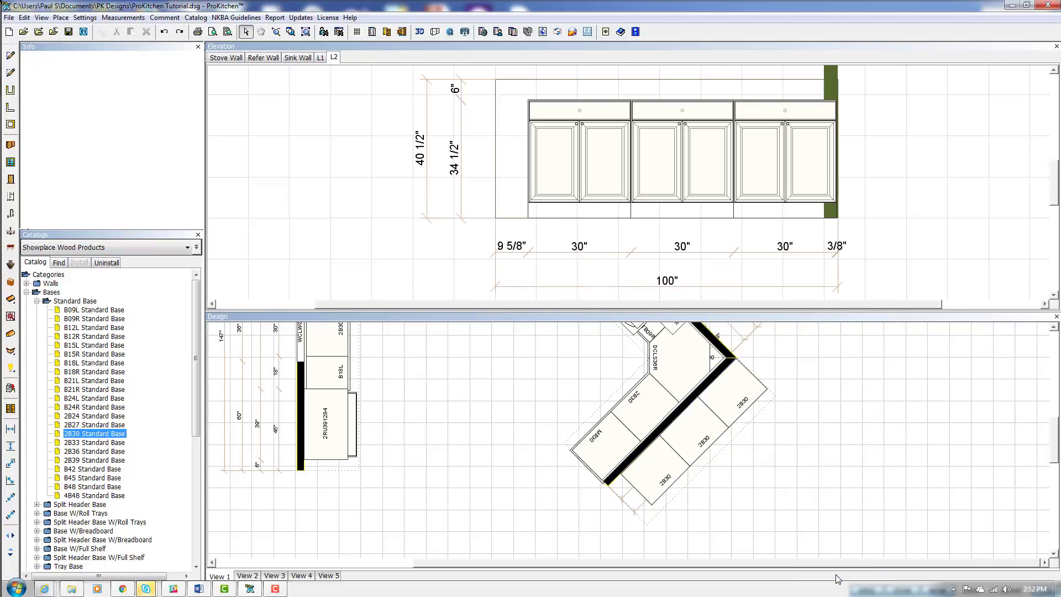